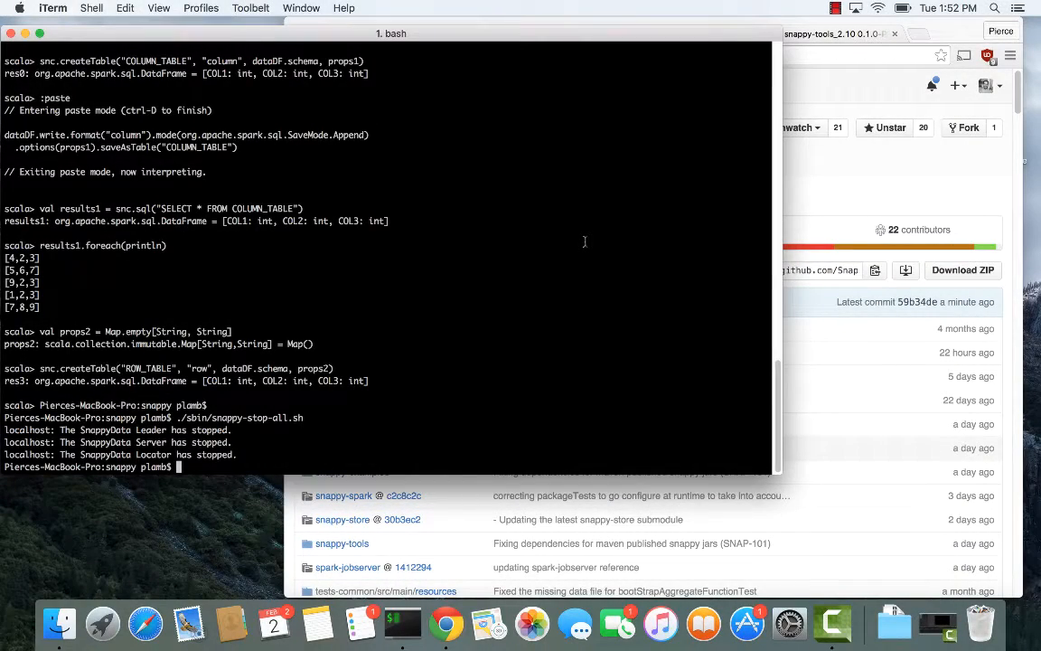
{"action": "mouse_move", "coordinate": [820, 186]}
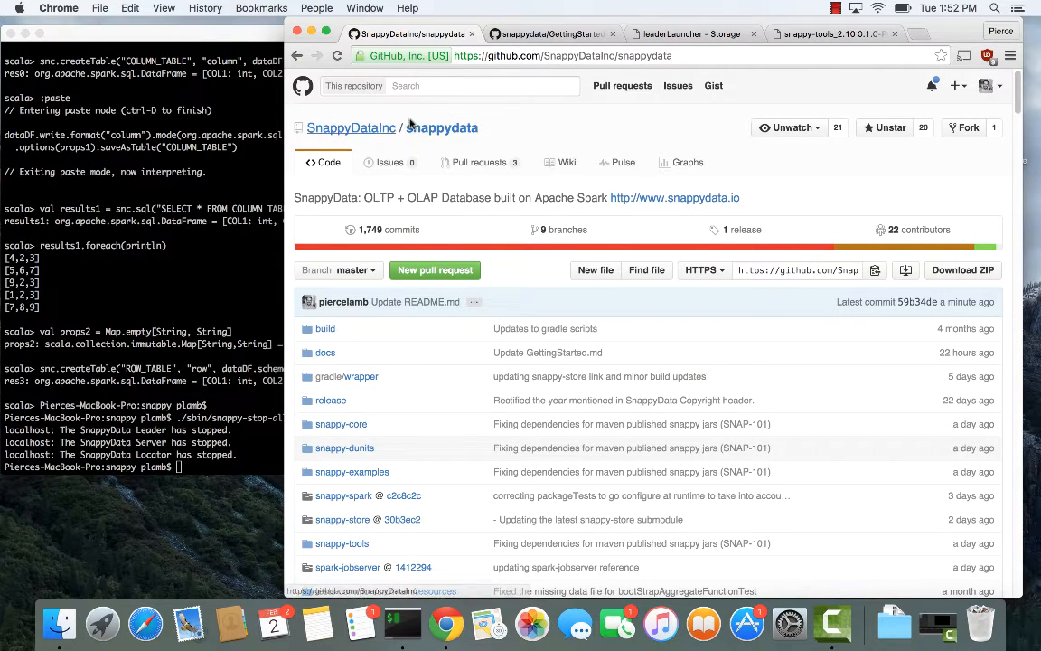
Step: Jump from the README Table of Contents to the Quick start with Scala/Spark/Snappy Programming section
{"action": "scroll", "scroll_direction": "down", "scroll_amount": 3}
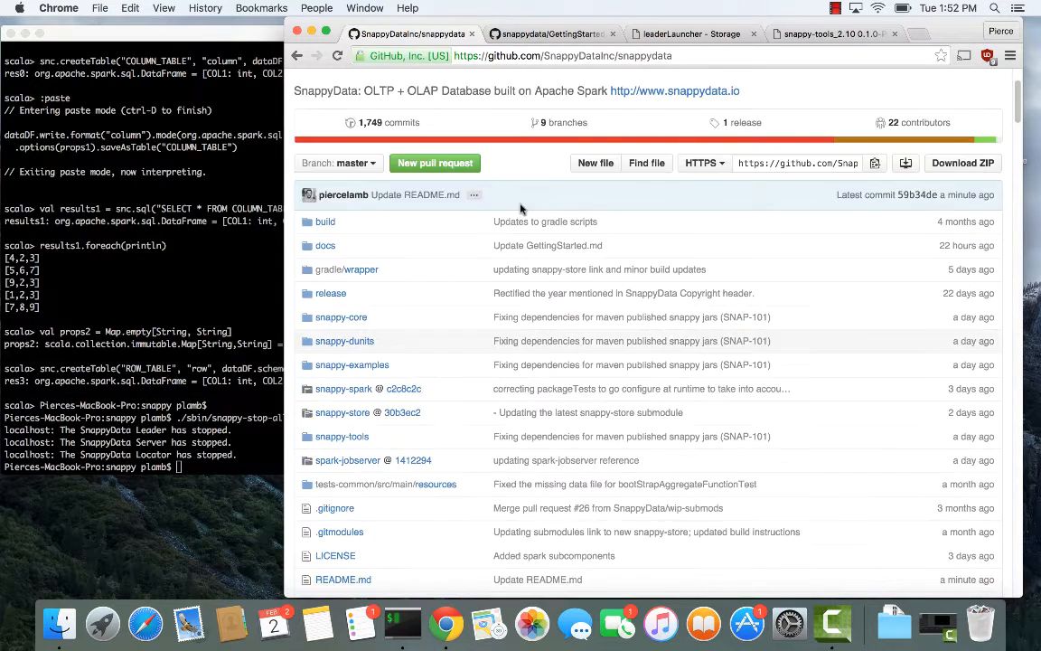
{"action": "scroll", "scroll_direction": "down", "scroll_amount": 3}
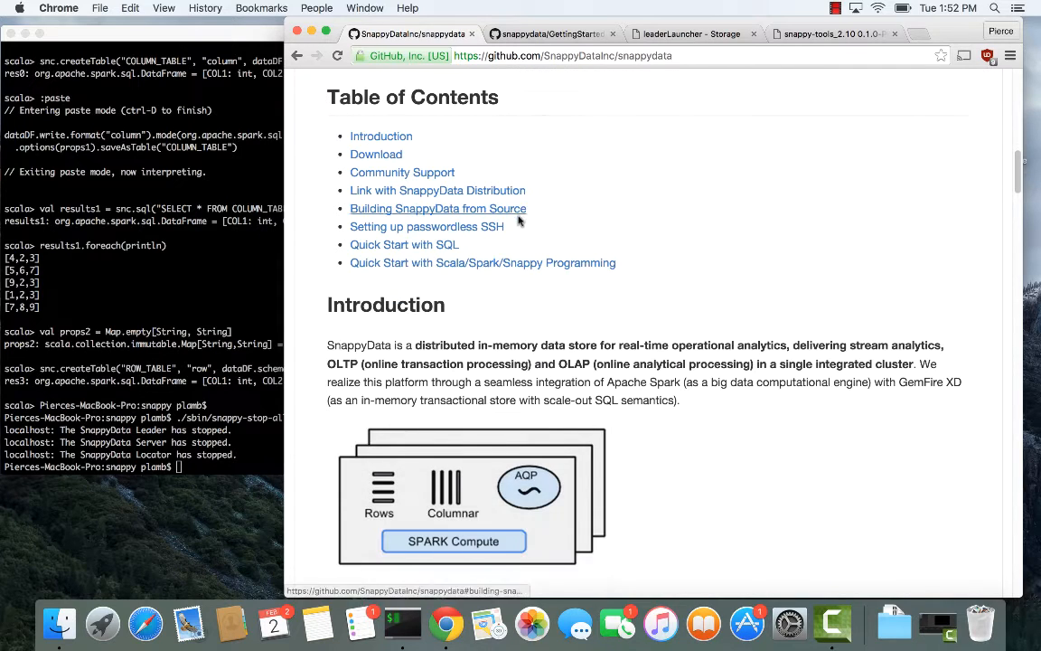
{"action": "left_click", "coordinate": [481, 262]}
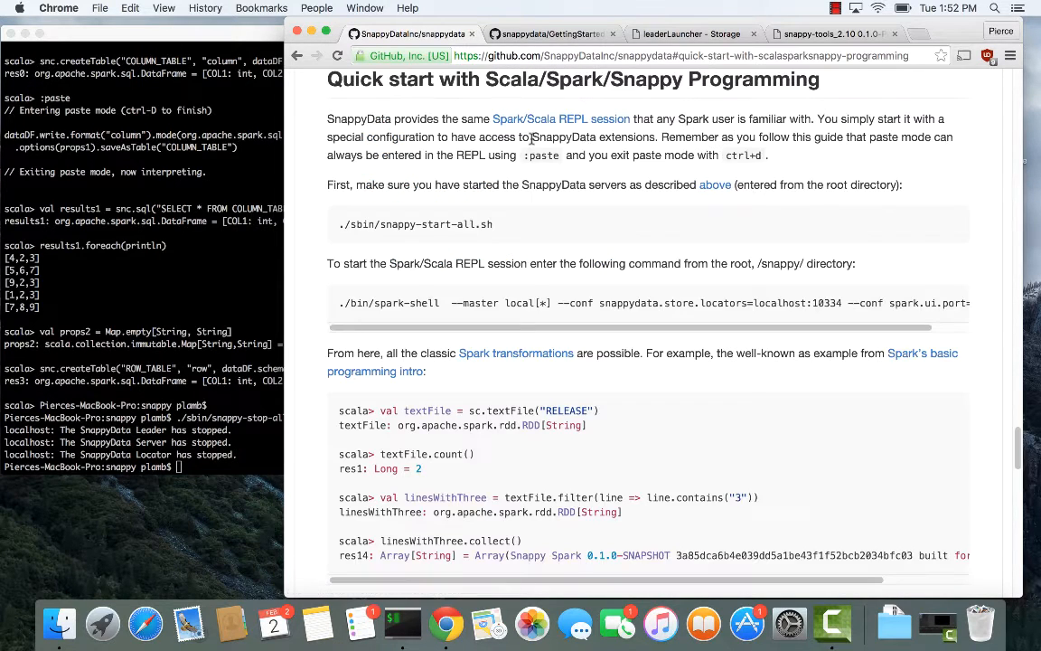
{"action": "mouse_move", "coordinate": [250, 119]}
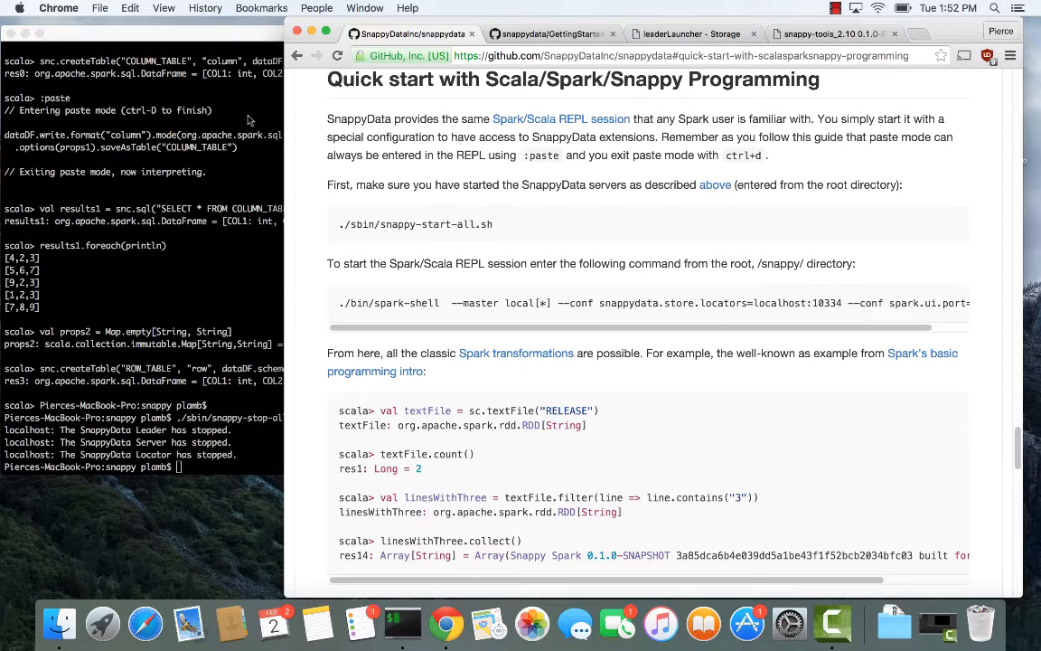
{"action": "mouse_move", "coordinate": [423, 116]}
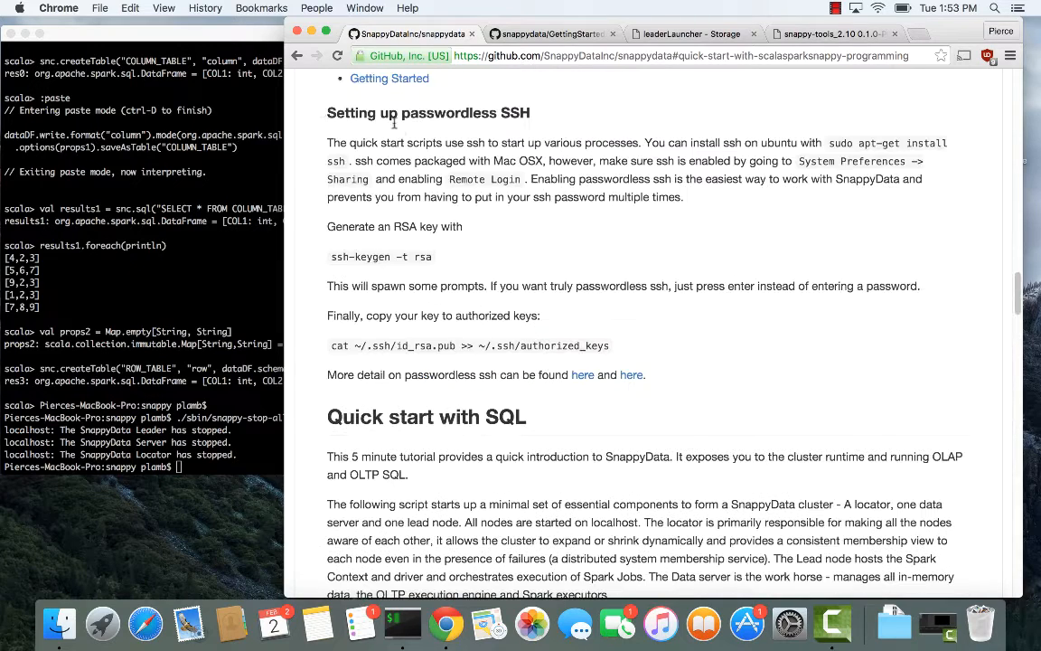
{"action": "mouse_move", "coordinate": [474, 238]}
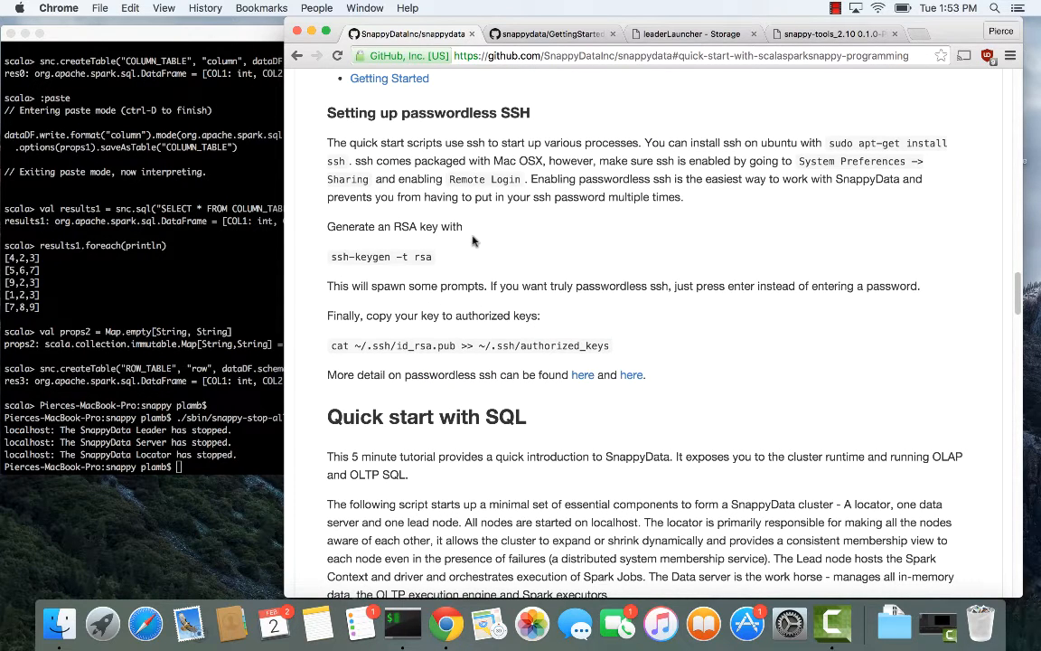
Step: Read down through the quick start sections of the SnappyData README
{"action": "scroll", "scroll_direction": "down", "scroll_amount": 3}
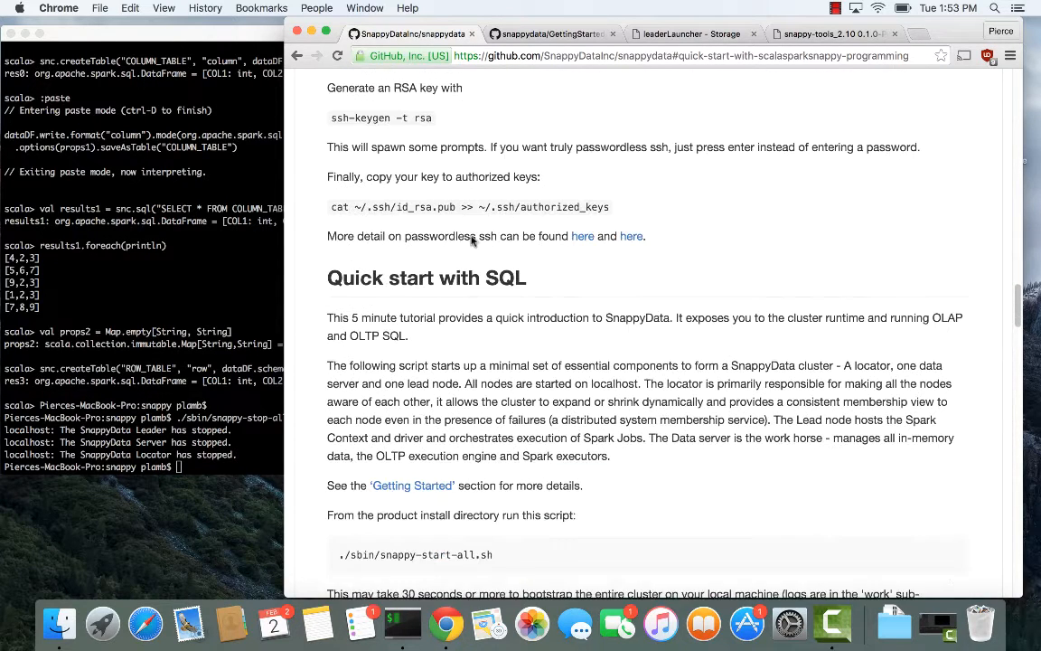
{"action": "scroll", "scroll_direction": "down", "scroll_amount": 3}
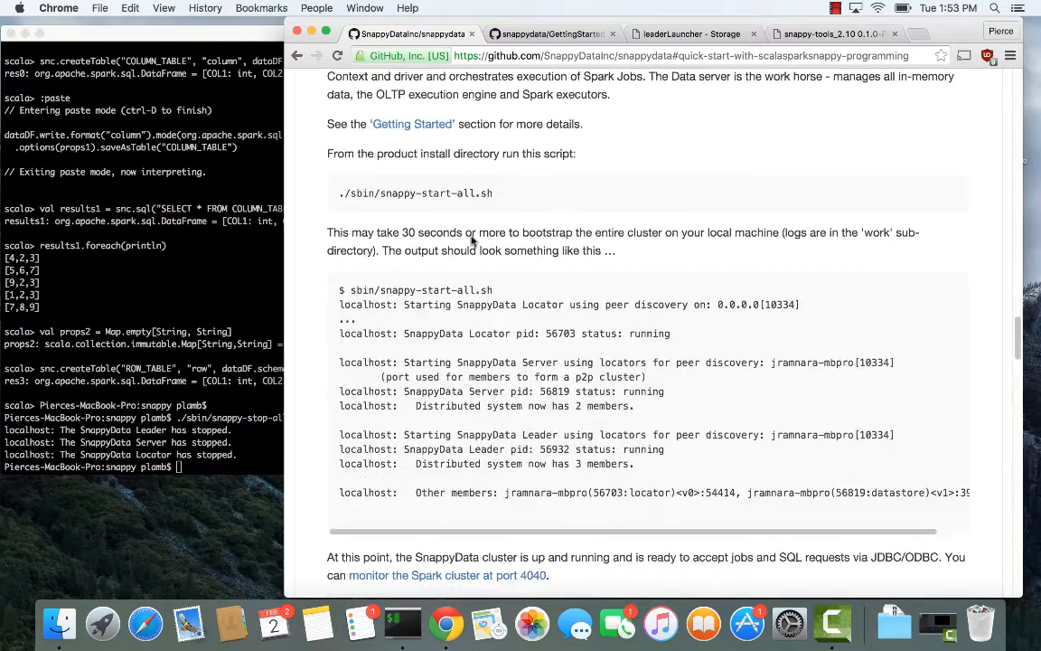
{"action": "scroll", "scroll_direction": "down", "scroll_amount": 3}
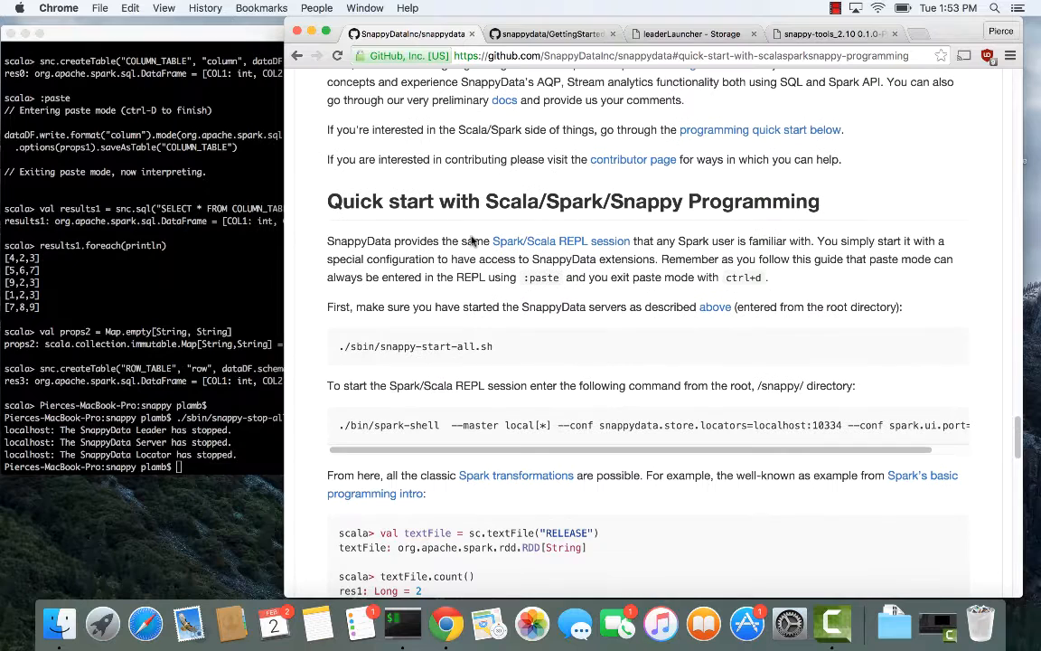
{"action": "scroll", "scroll_direction": "down", "scroll_amount": 3}
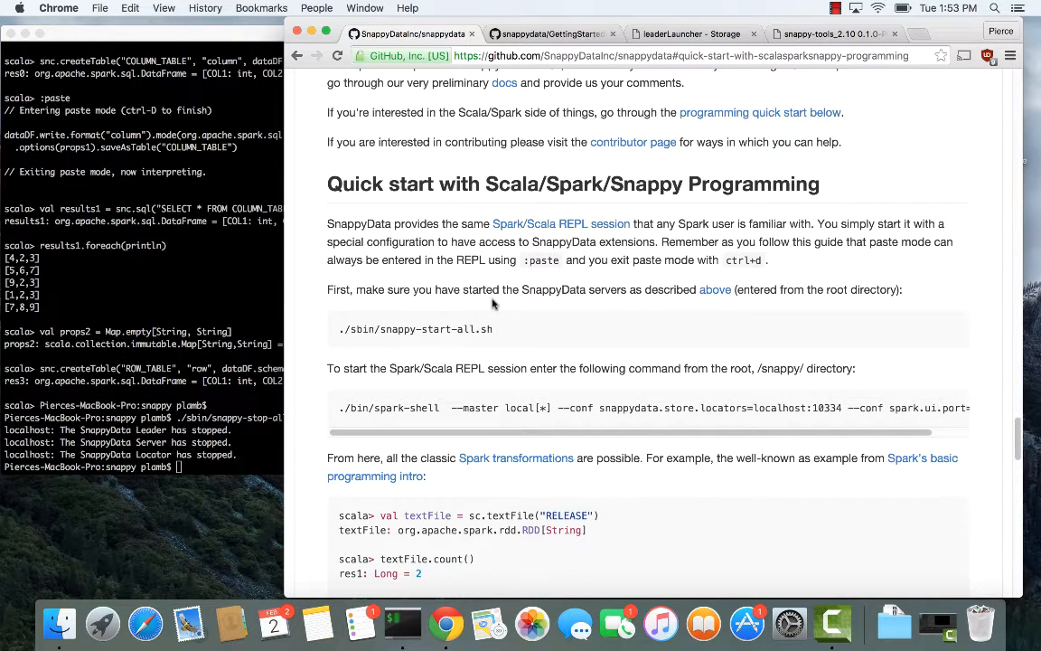
{"action": "scroll", "scroll_direction": "down", "scroll_amount": 3}
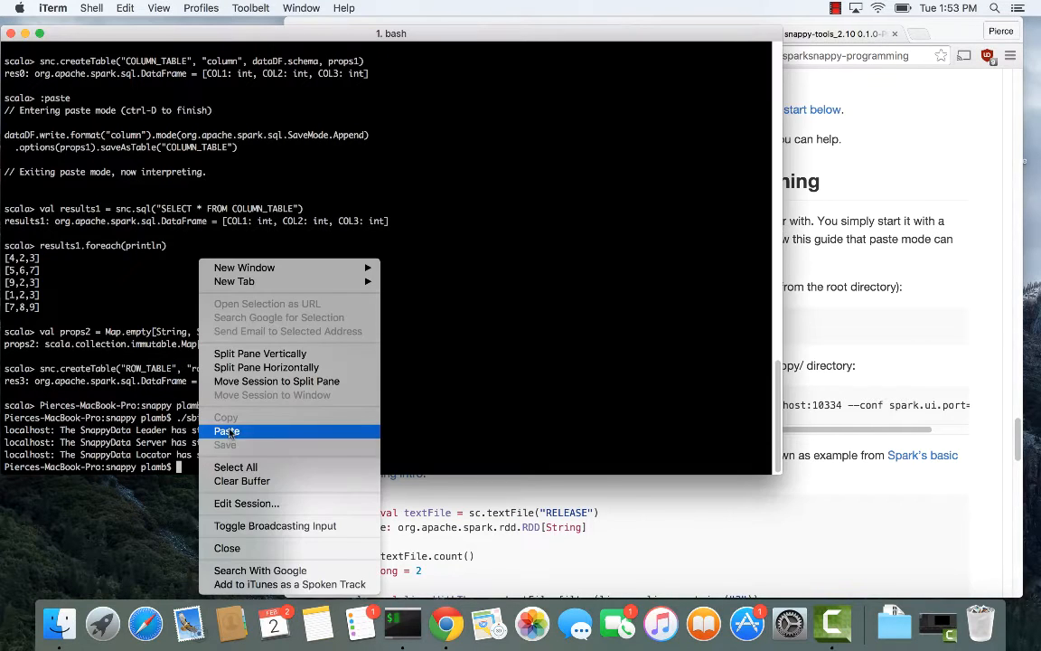
Step: Paste and run ./sbin/snappy-start-all.sh to start the locator, server and lead
{"action": "left_click", "coordinate": [226, 431]}
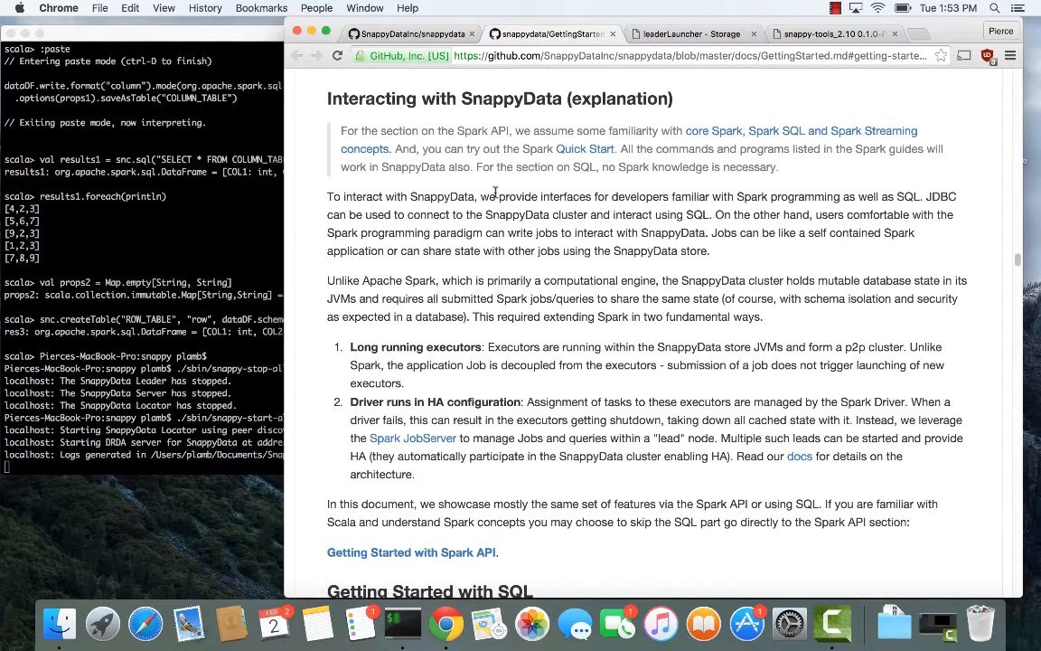
Step: Read through the Interacting with SnappyData explanation in GettingStarted.md
{"action": "scroll", "scroll_direction": "down", "scroll_amount": 3}
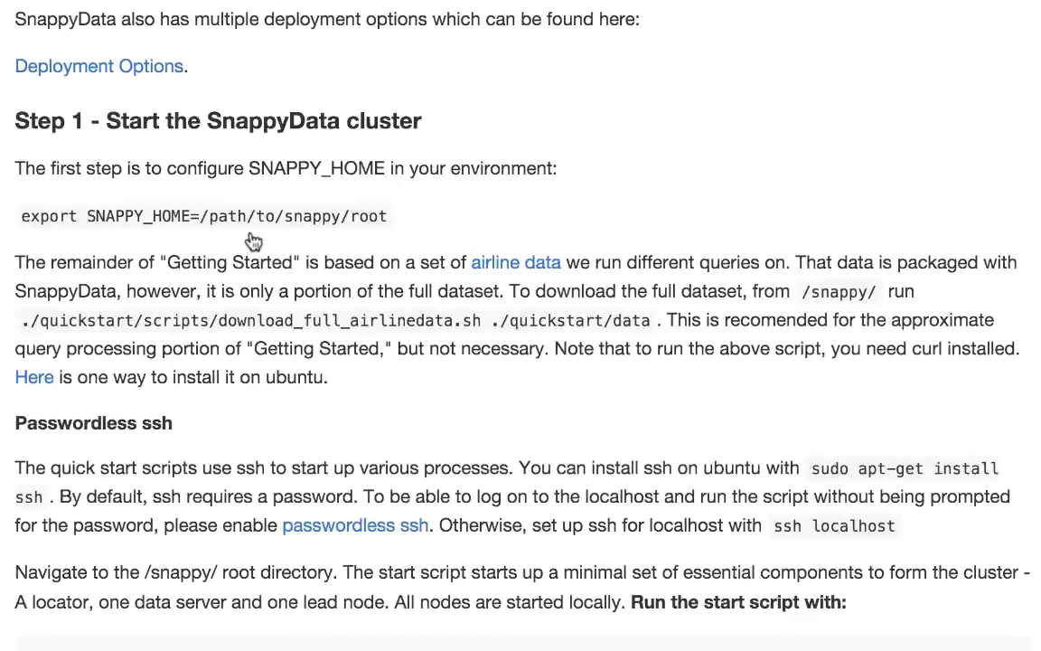
{"action": "scroll", "scroll_direction": "down", "scroll_amount": 3}
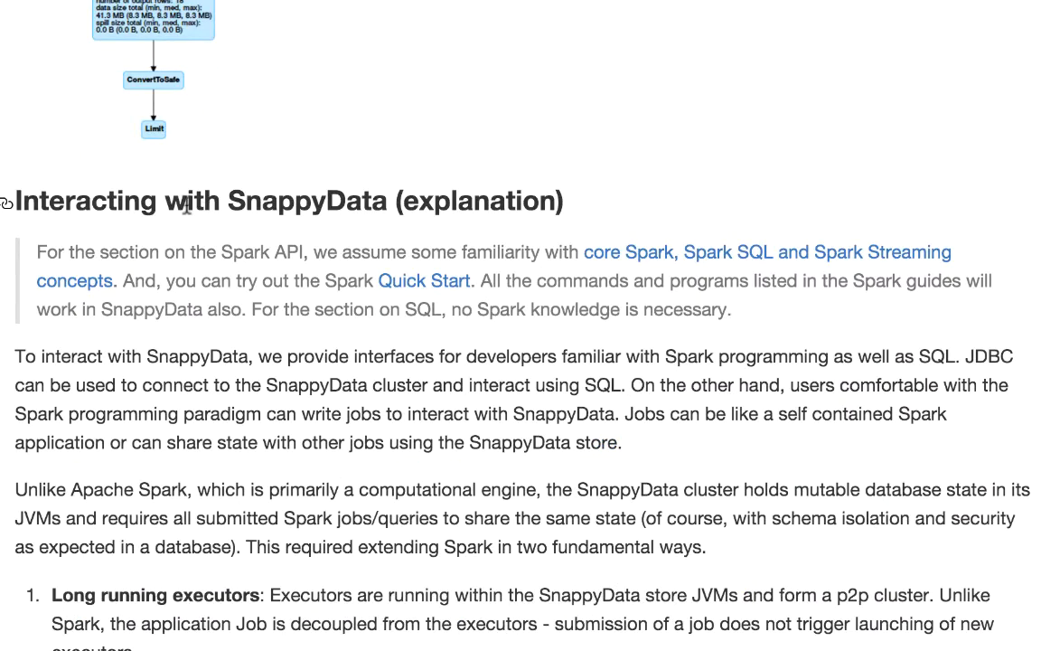
{"action": "scroll", "scroll_direction": "down", "scroll_amount": 3}
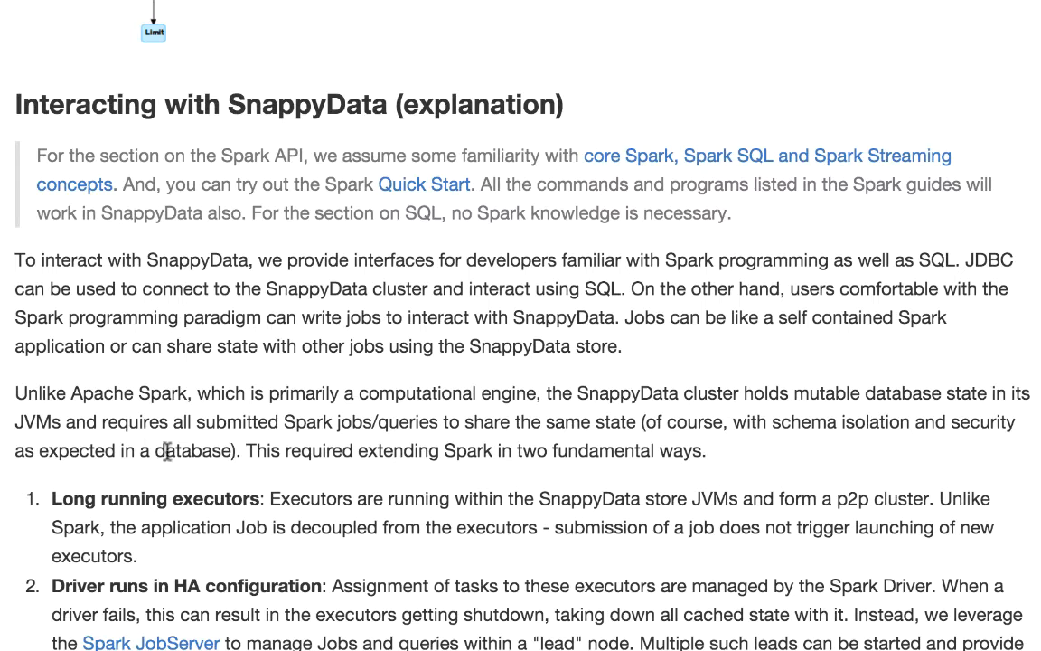
{"action": "mouse_move", "coordinate": [106, 499]}
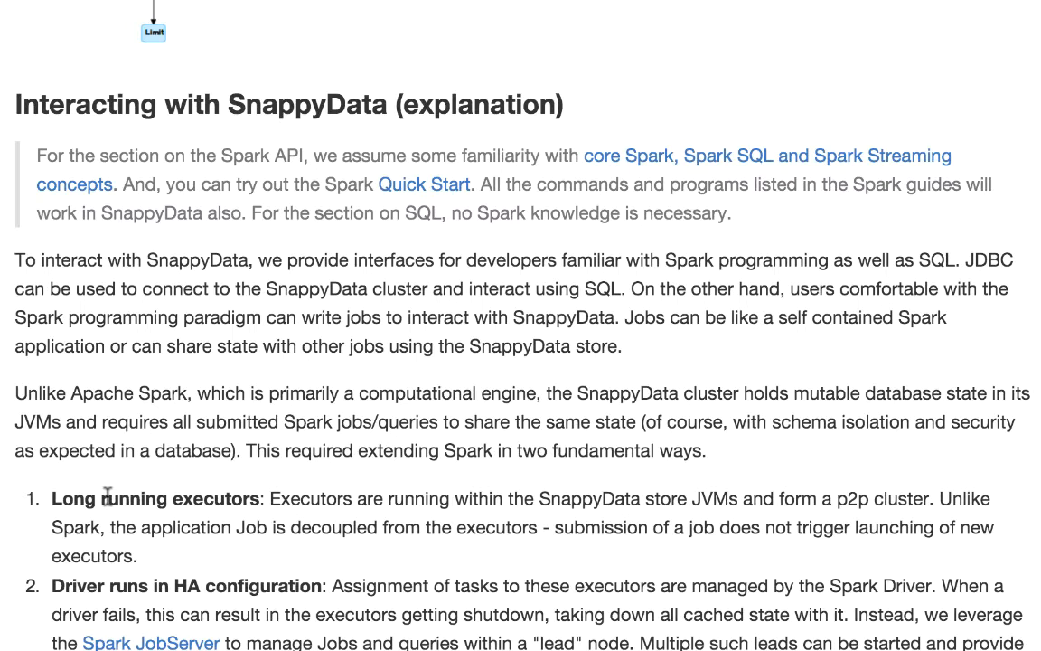
{"action": "scroll", "scroll_direction": "down", "scroll_amount": 3}
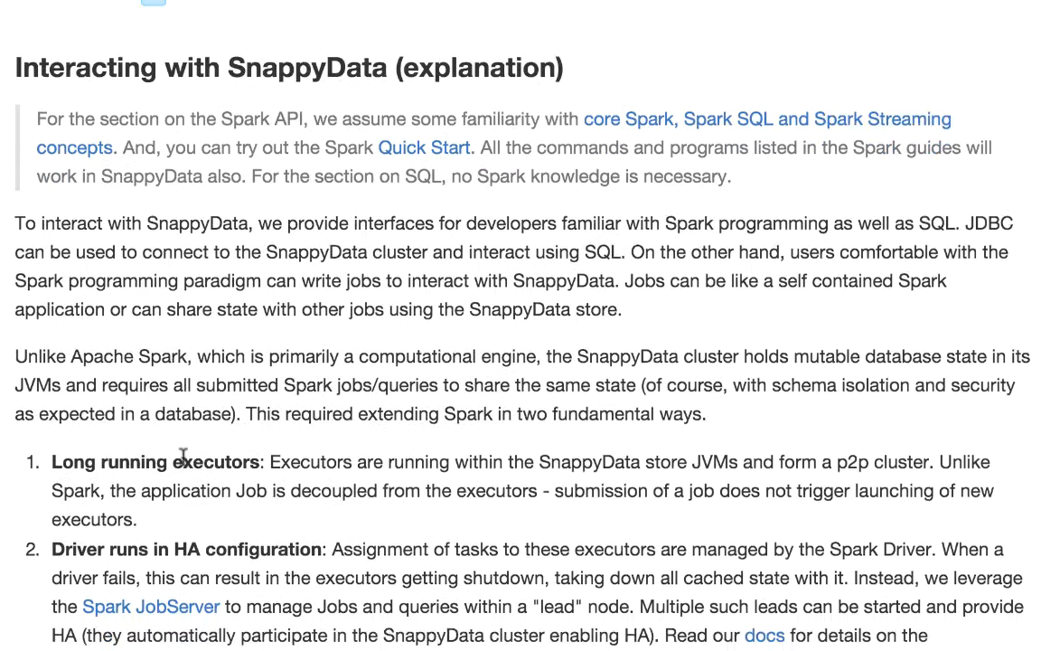
{"action": "scroll", "scroll_direction": "down", "scroll_amount": 3}
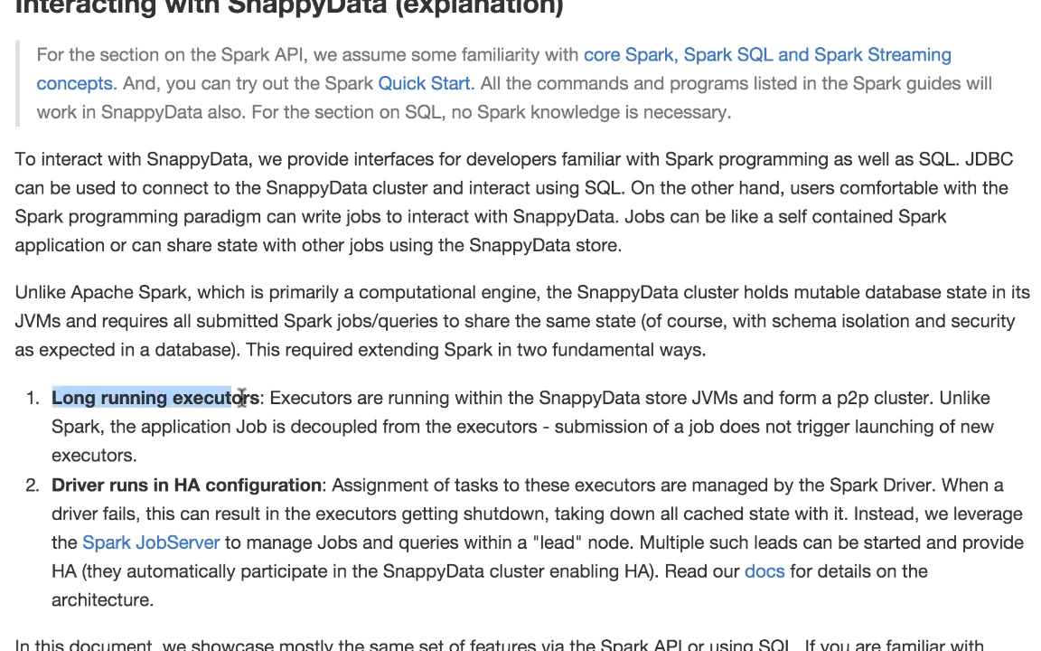
Step: Select passages around 'Long running executors' and return to the Scala/Spark/Snappy quick start
{"action": "left_click", "coordinate": [231, 398]}
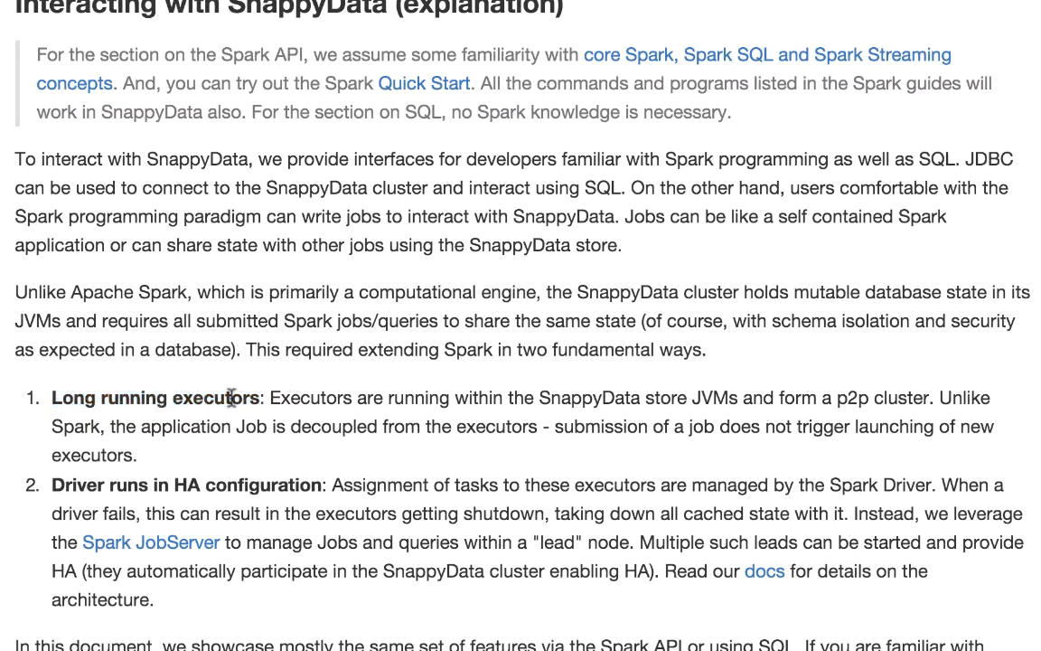
{"action": "left_click_drag", "start_coordinate": [264, 398], "coordinate": [300, 427]}
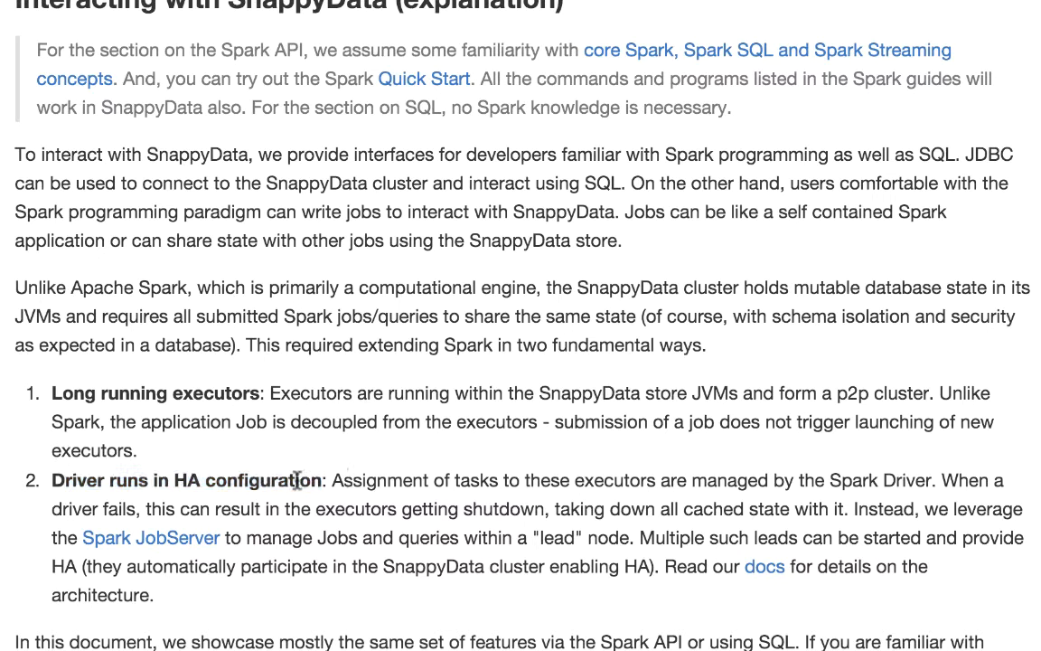
{"action": "mouse_move", "coordinate": [61, 391]}
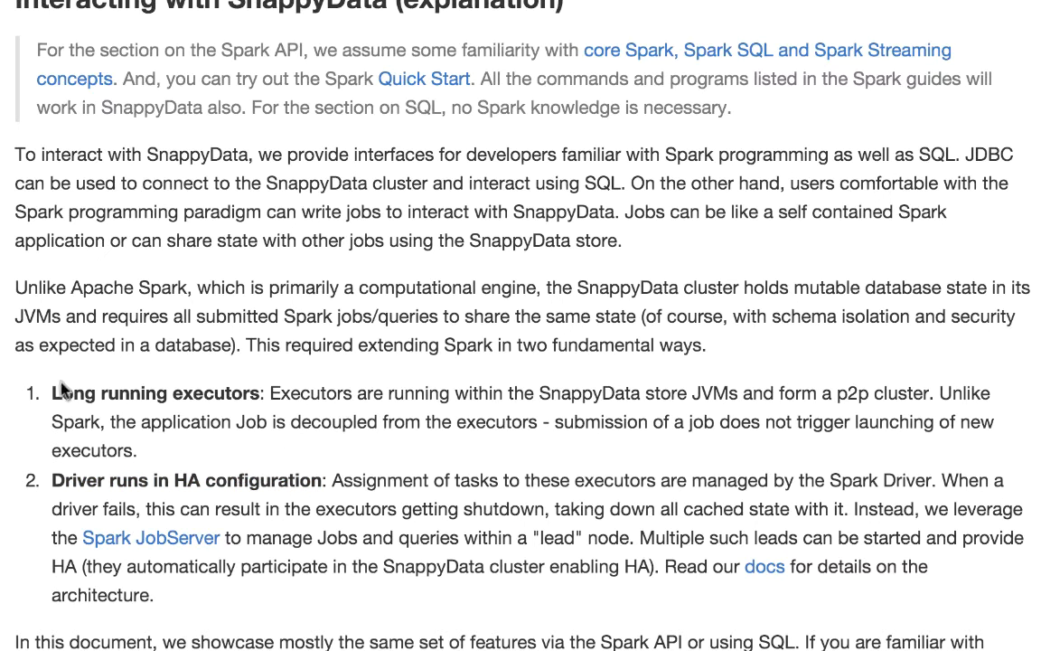
{"action": "left_click_drag", "start_coordinate": [54, 393], "coordinate": [317, 481]}
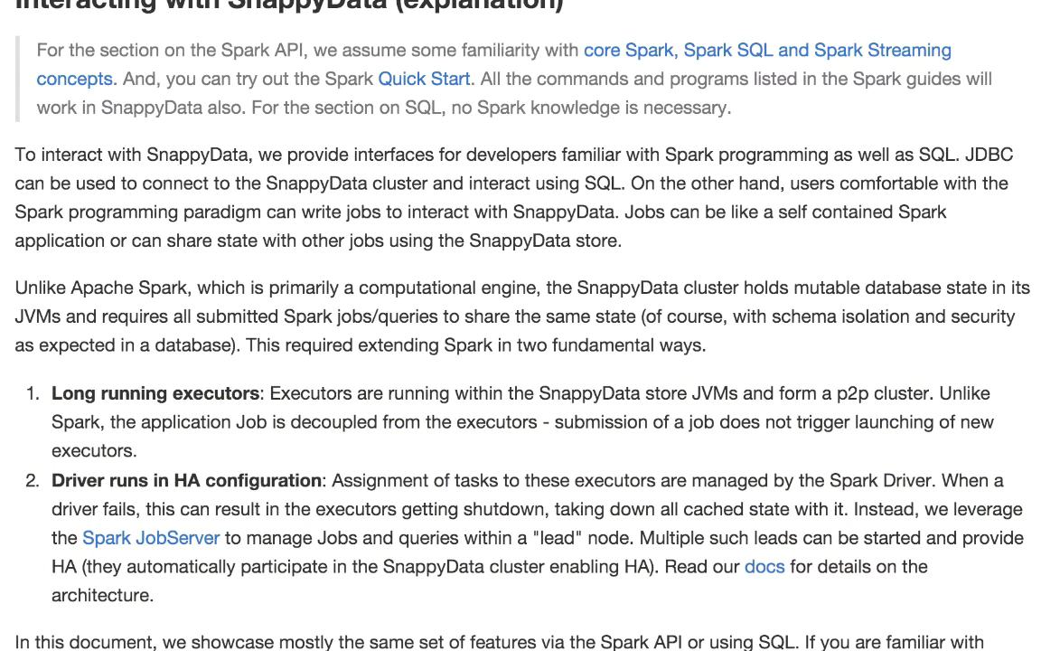
{"action": "scroll", "scroll_direction": "down", "scroll_amount": 3}
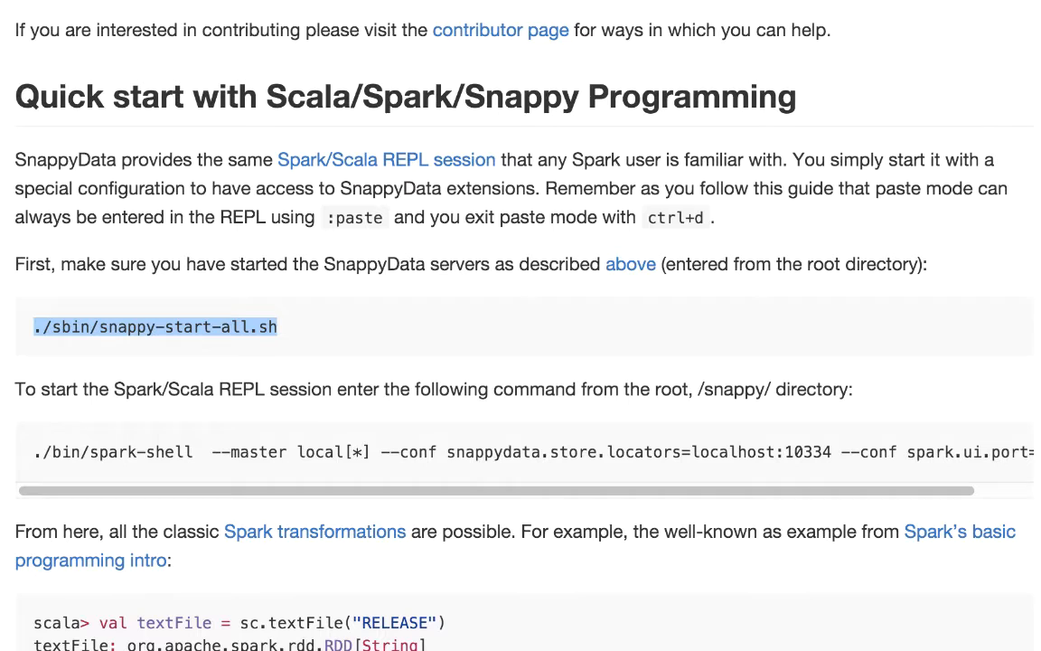
{"action": "mouse_move", "coordinate": [539, 311]}
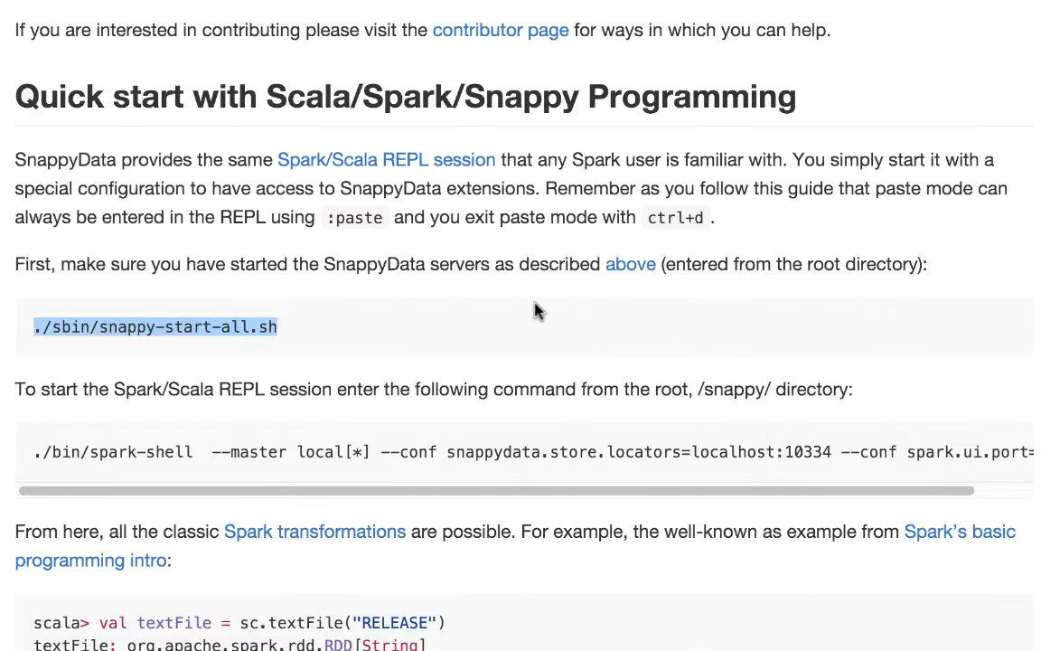
Step: Enter ./bin/spark-shell --master local[*] --conf snappydata.store.locators=localhost:10334 in iTerm
{"action": "scroll", "scroll_direction": "down", "scroll_amount": 3}
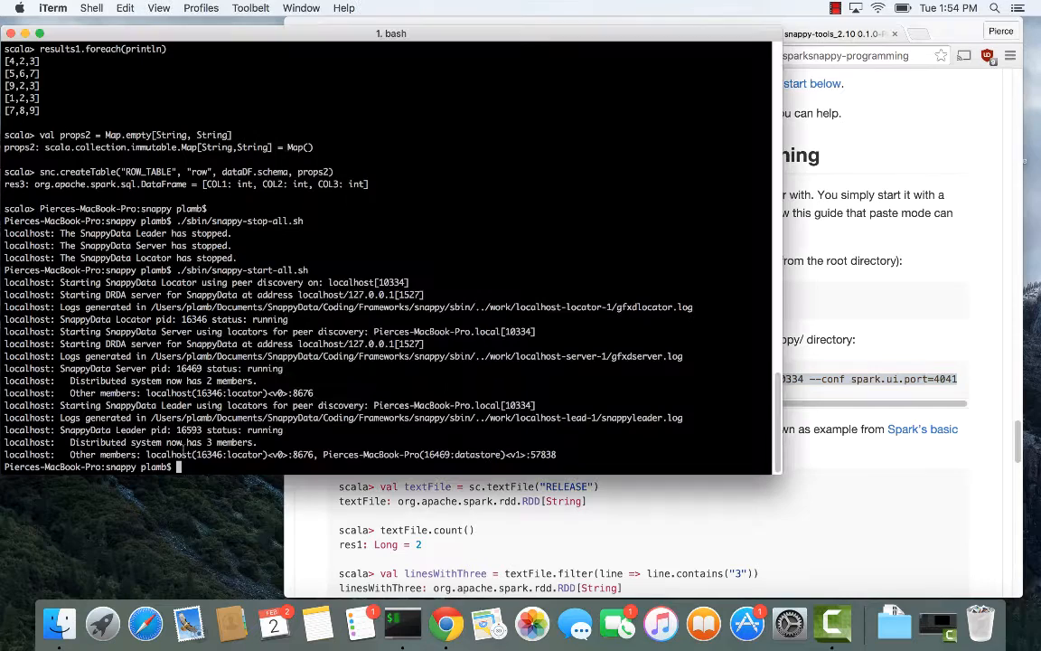
{"action": "type", "text": "./bin/spark-shell   --master local[*] --conf snappydata.store.locators=localhost:10334 --conf spark.ui.port=4041"}
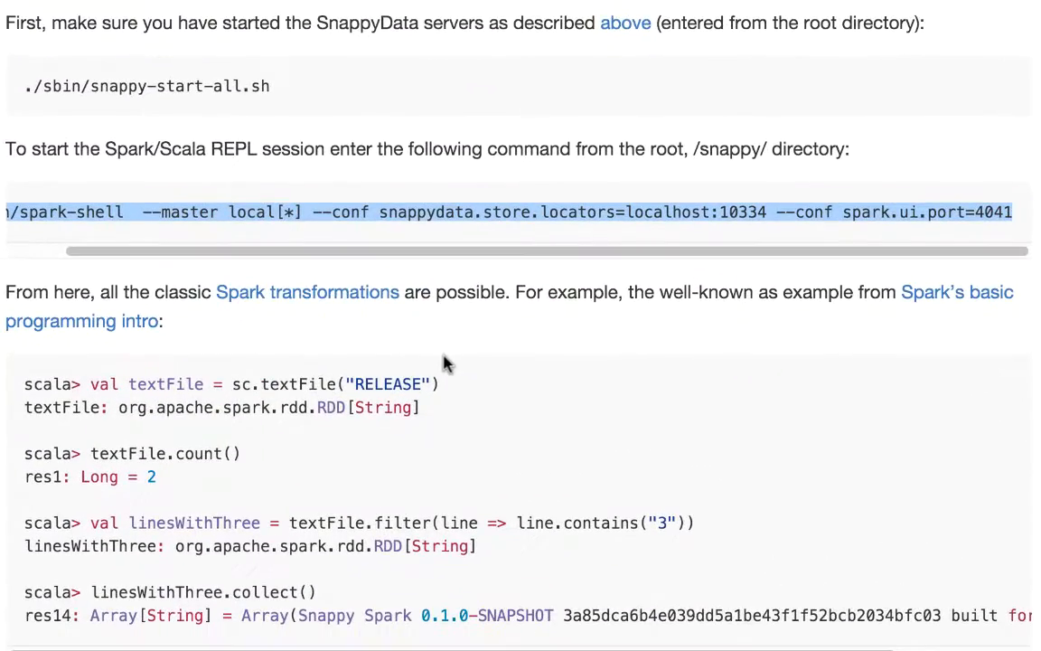
Step: Find the 'val snc = ...' SnappyContext line in the guide and copy it
{"action": "scroll", "scroll_direction": "down", "scroll_amount": 3}
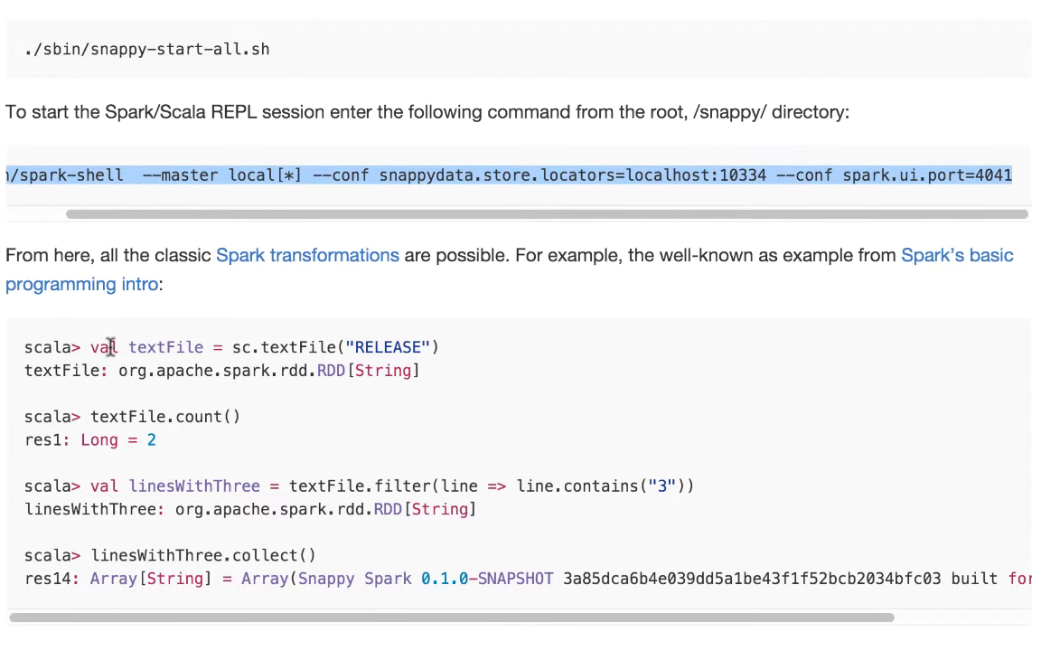
{"action": "mouse_move", "coordinate": [188, 348]}
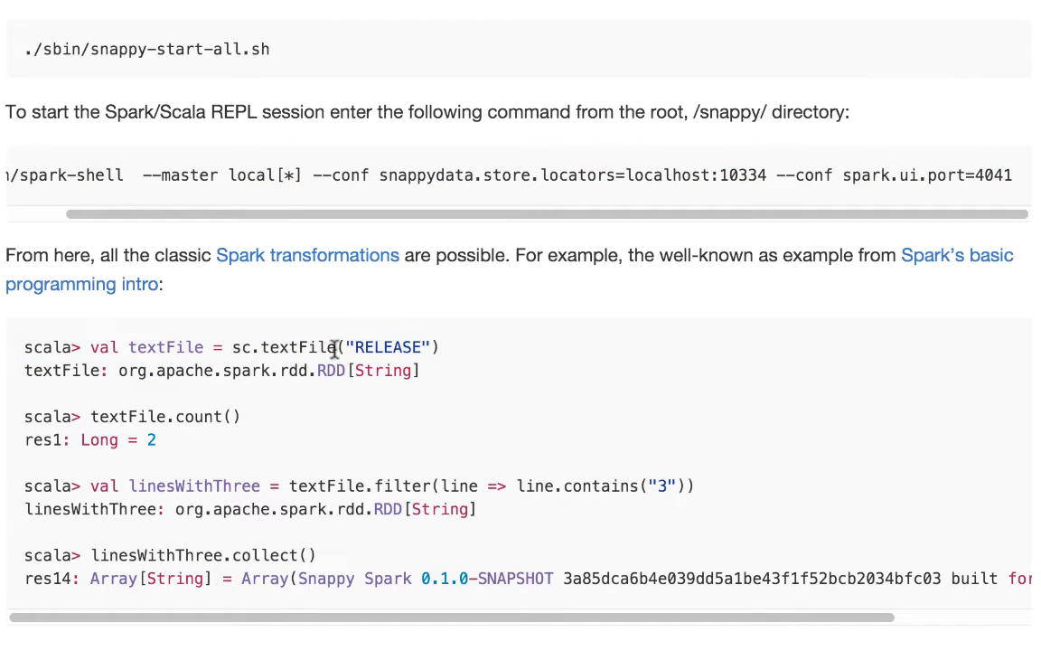
{"action": "scroll", "scroll_direction": "down", "scroll_amount": 3}
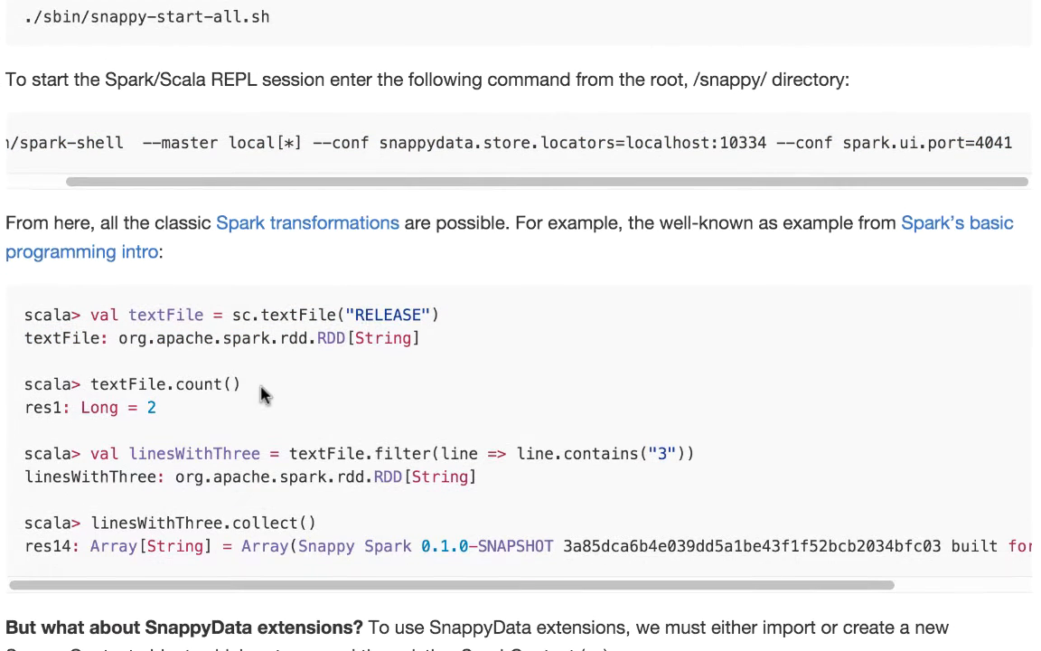
{"action": "mouse_move", "coordinate": [382, 436]}
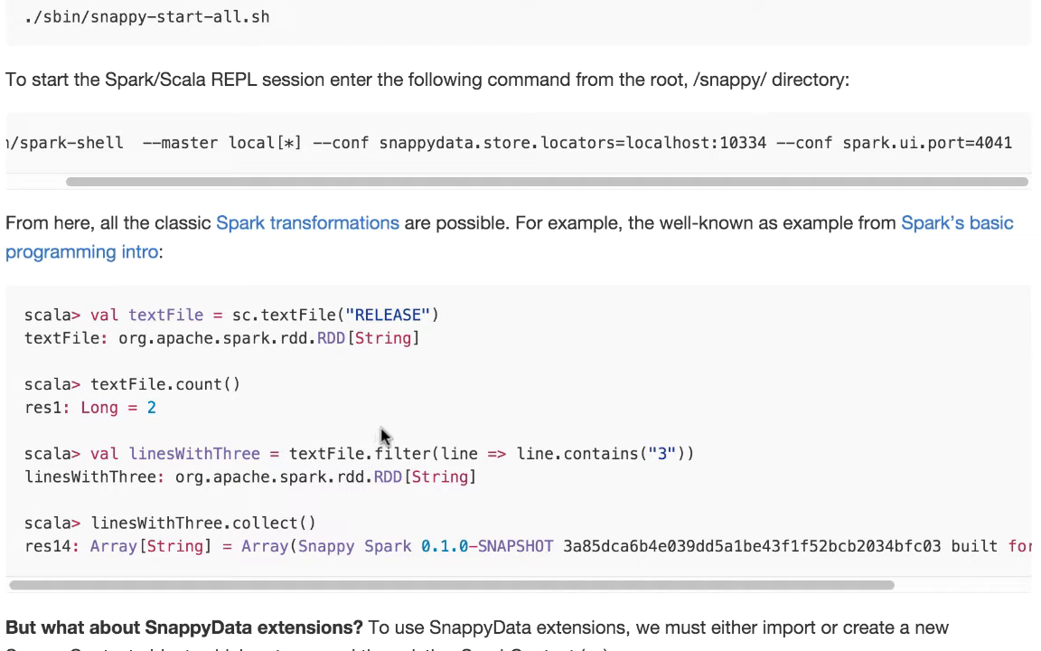
{"action": "scroll", "scroll_direction": "down", "scroll_amount": 3}
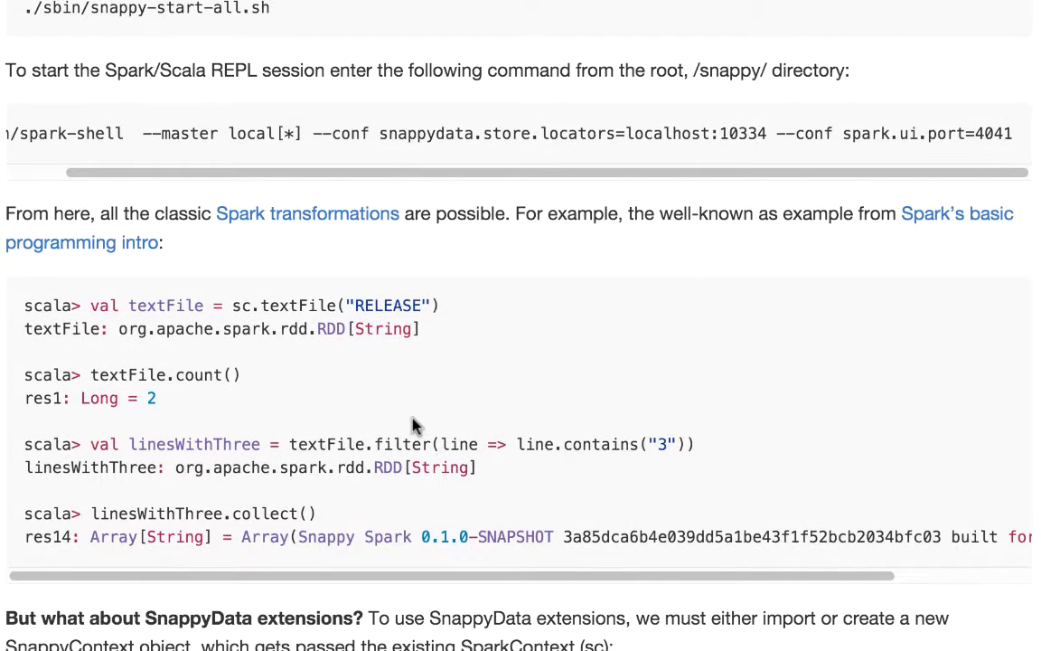
{"action": "scroll", "scroll_direction": "down", "scroll_amount": 3}
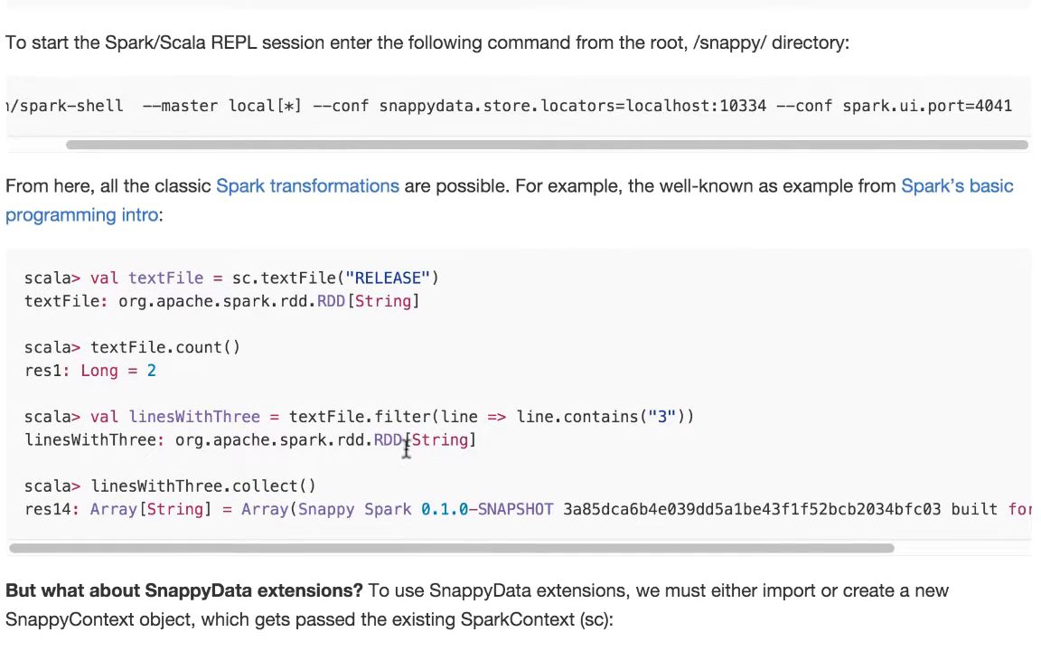
{"action": "scroll", "scroll_direction": "down", "scroll_amount": 3}
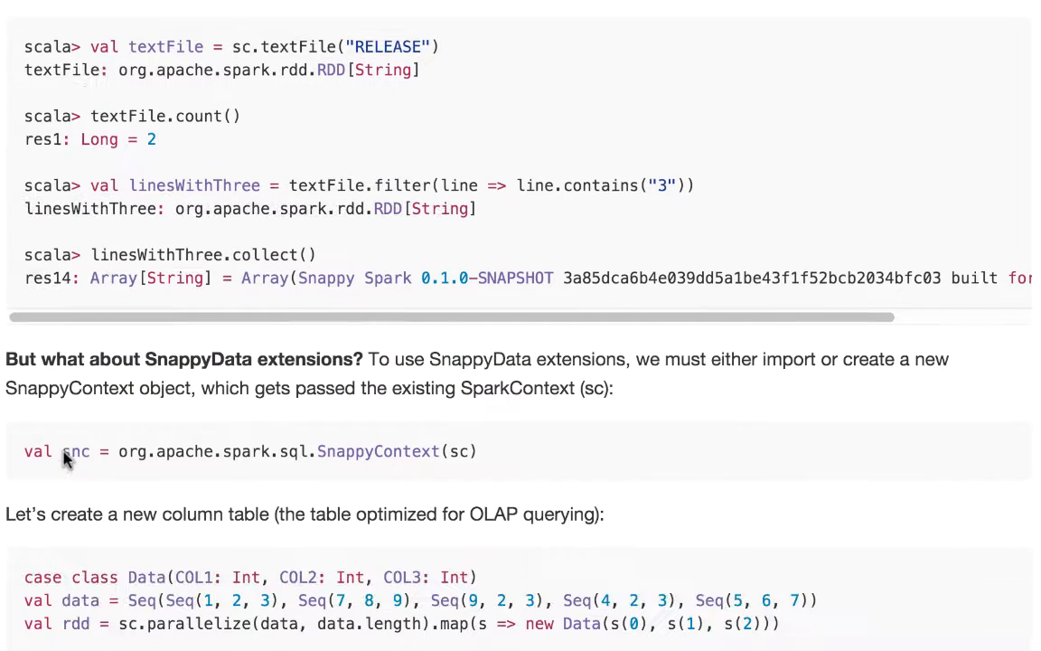
{"action": "scroll", "scroll_direction": "down", "scroll_amount": 3}
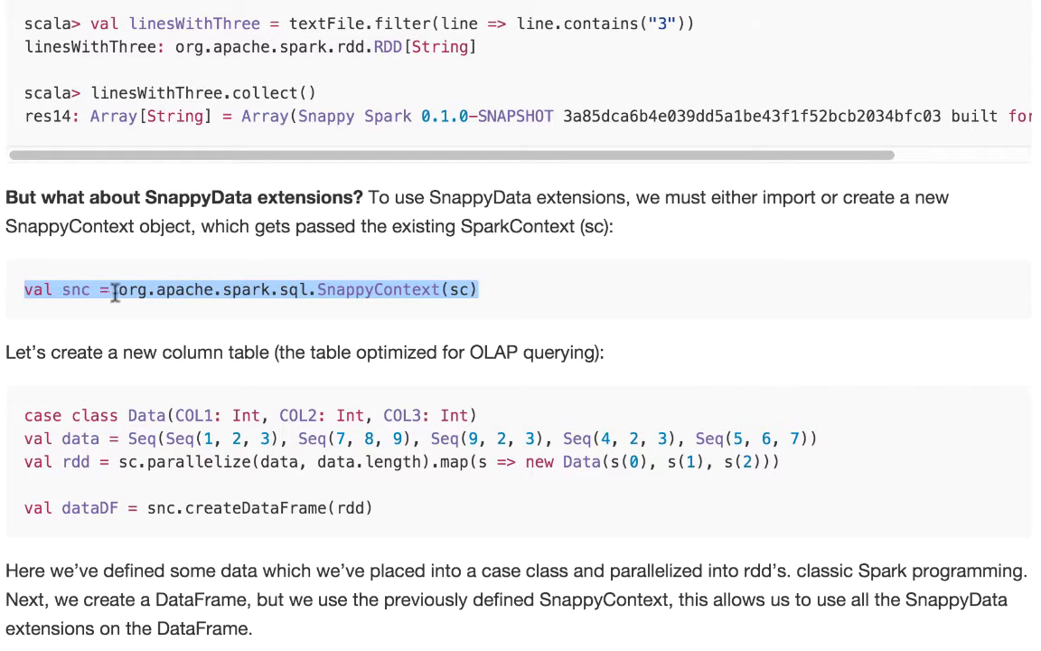
{"action": "right_click", "coordinate": [117, 290]}
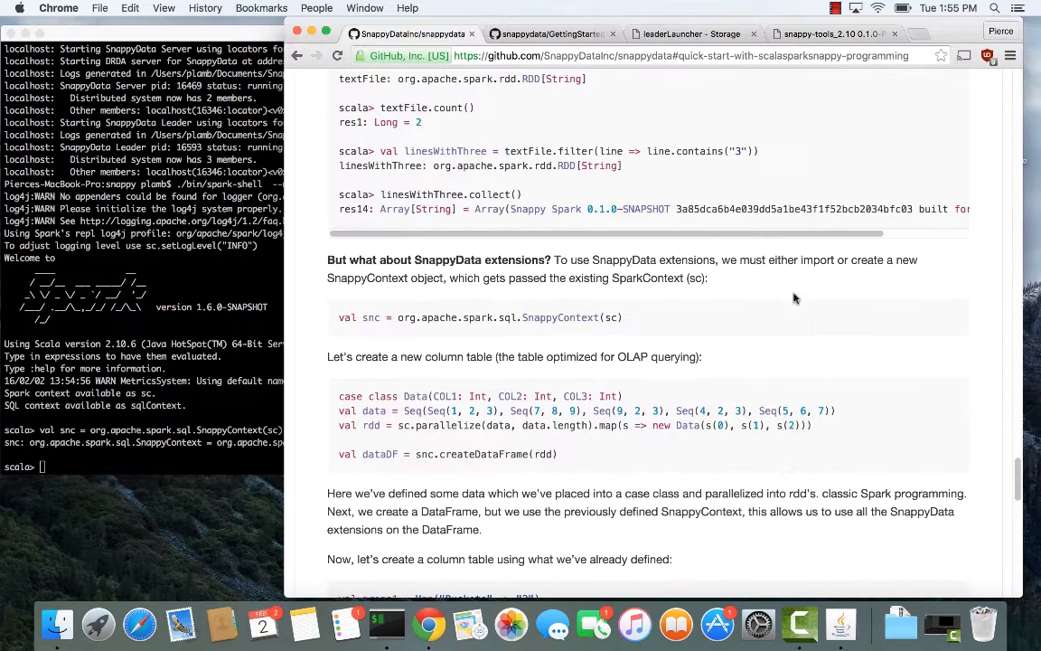
Step: Paste the Data case class and define val data = Seq(Seq(1,2,3), Seq(7,8,9), Seq(9,2,3), Seq(4,2,3), Seq(5,6,7))
{"action": "scroll", "scroll_direction": "down", "scroll_amount": 3}
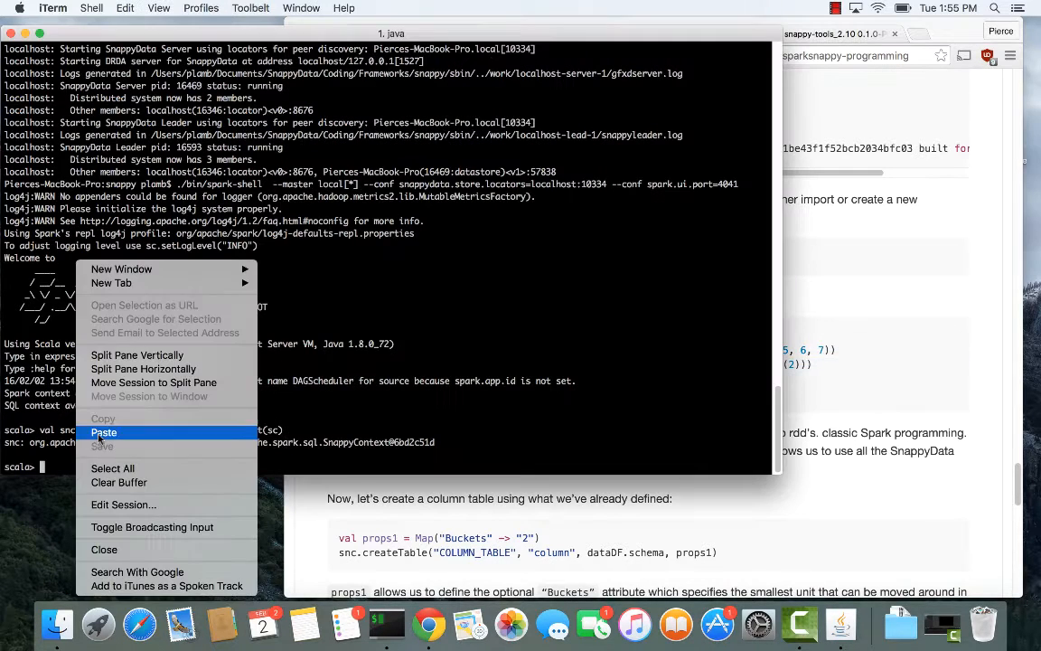
{"action": "left_click", "coordinate": [103, 432]}
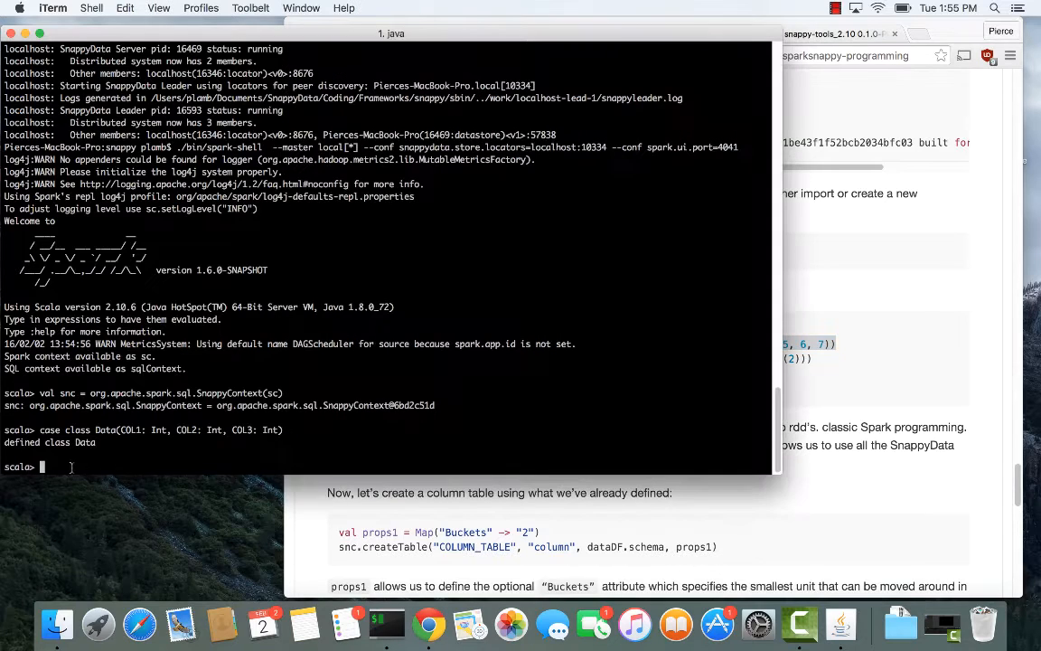
{"action": "type", "text": "val data = Seq(Seq(1, 2, 3), Seq(7, 8, 9), Seq(9, 2, 3), Seq(4, 2, 3), Seq(5, 6, 7))"}
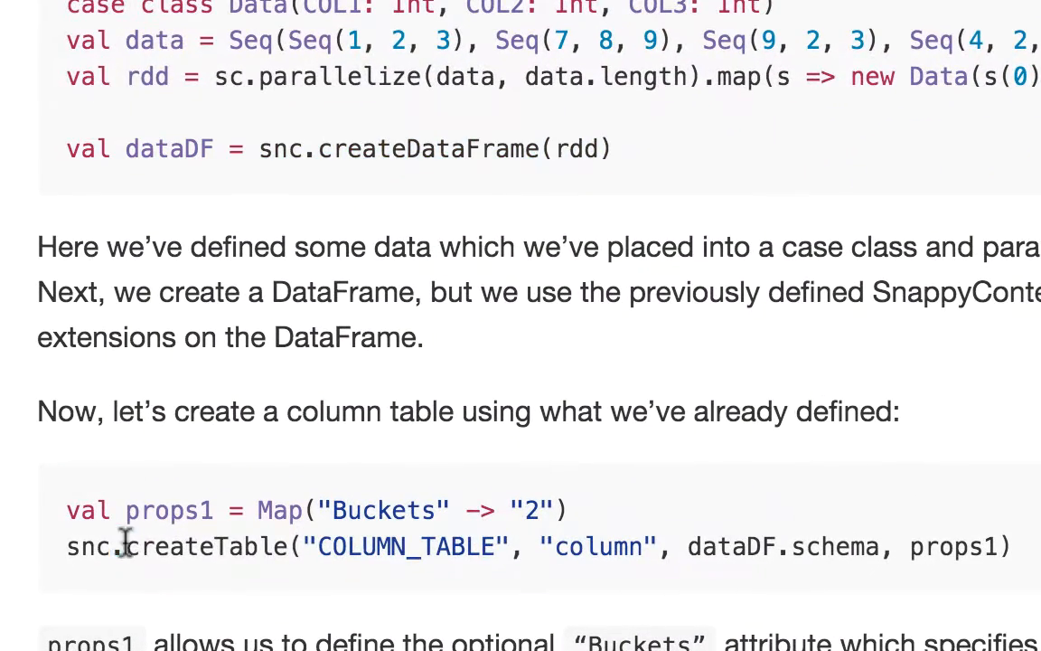
{"action": "mouse_move", "coordinate": [123, 510]}
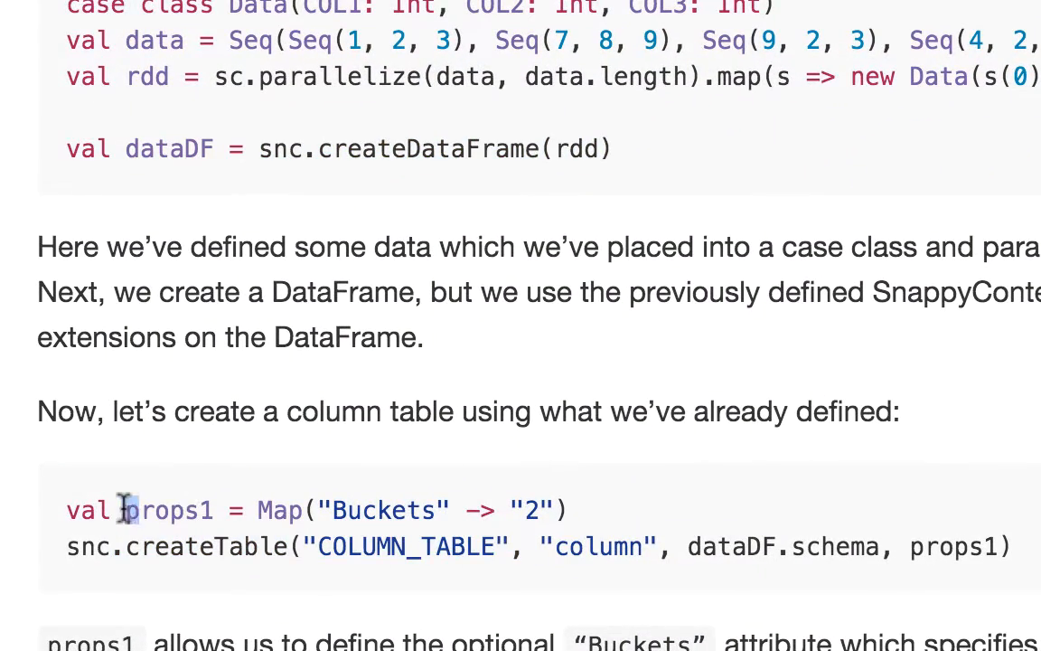
Step: Highlight the createTable line and the COLUMN_TABLE name in the guide
{"action": "double_click", "coordinate": [278, 510]}
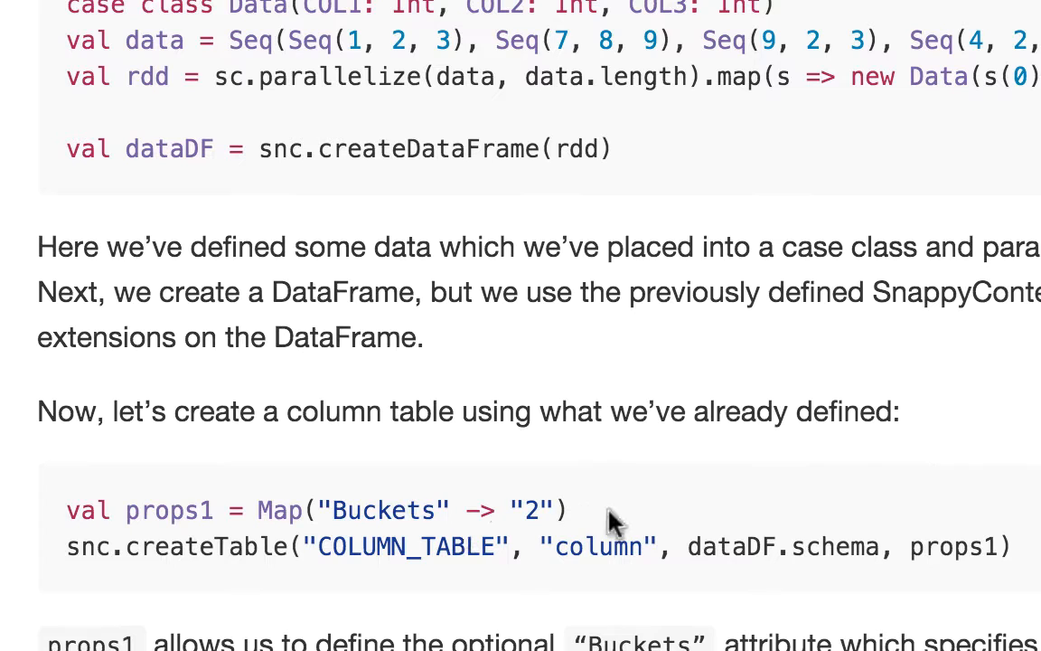
{"action": "mouse_move", "coordinate": [579, 521]}
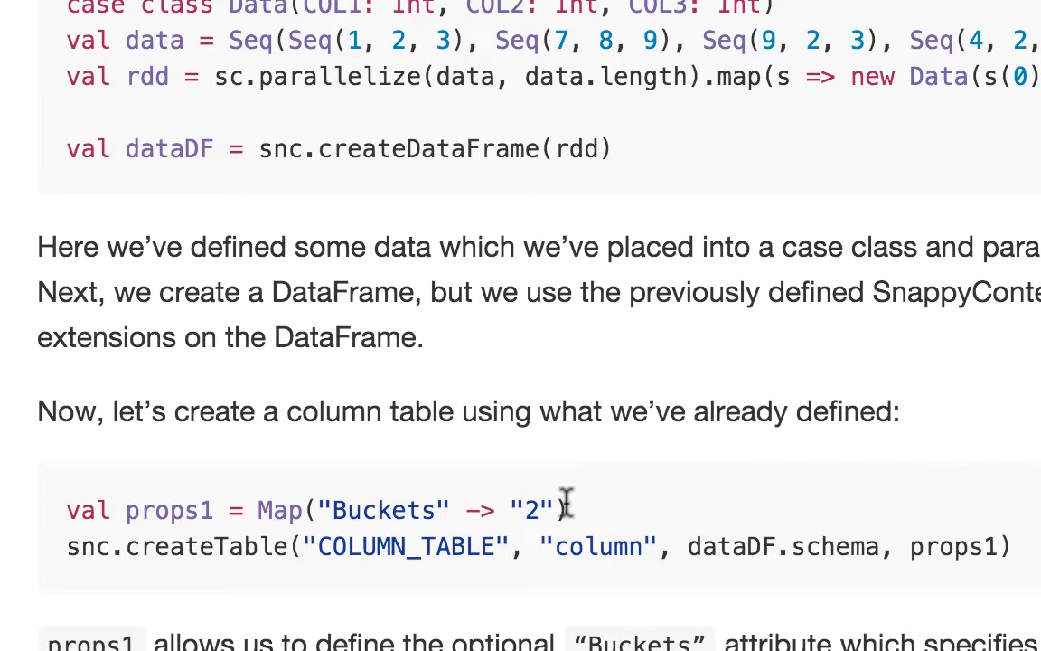
{"action": "mouse_move", "coordinate": [582, 522]}
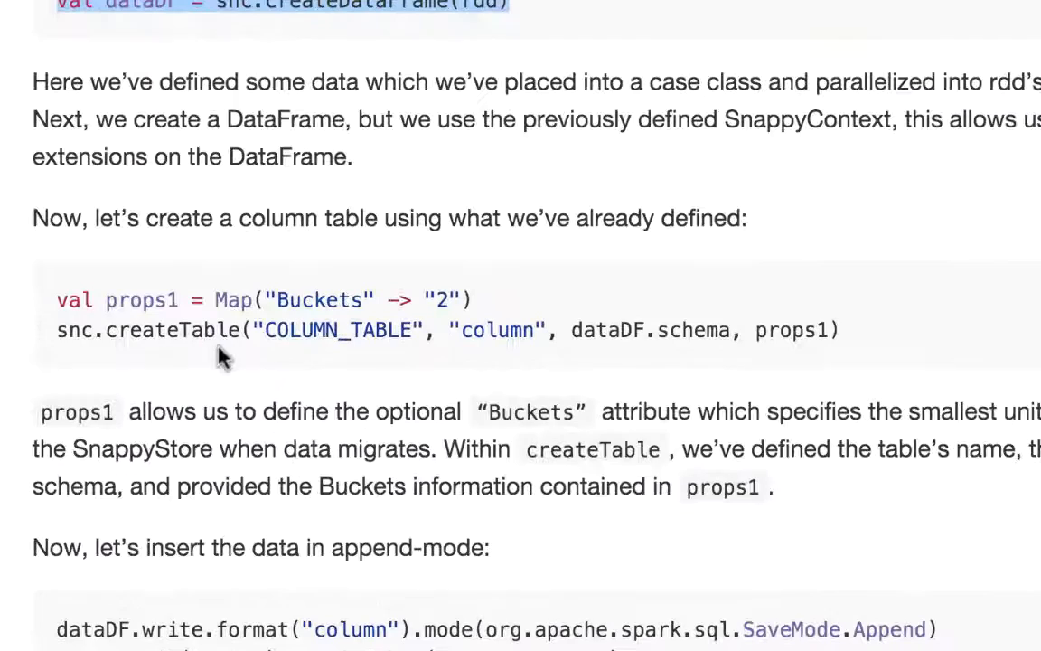
{"action": "left_click_drag", "start_coordinate": [56, 329], "coordinate": [732, 329]}
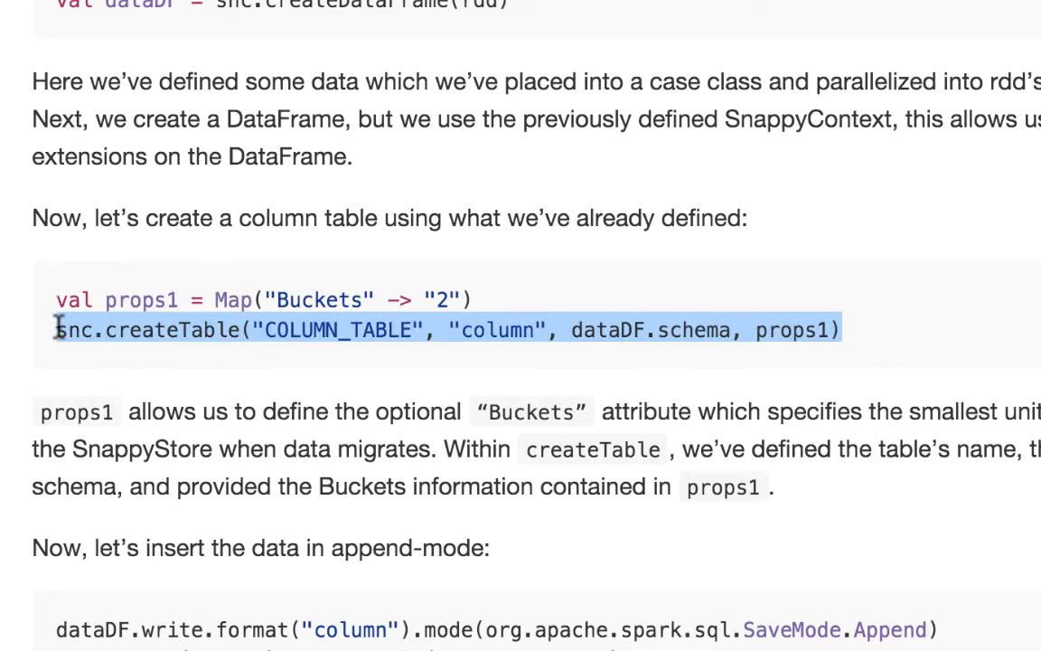
{"action": "left_click", "coordinate": [76, 334]}
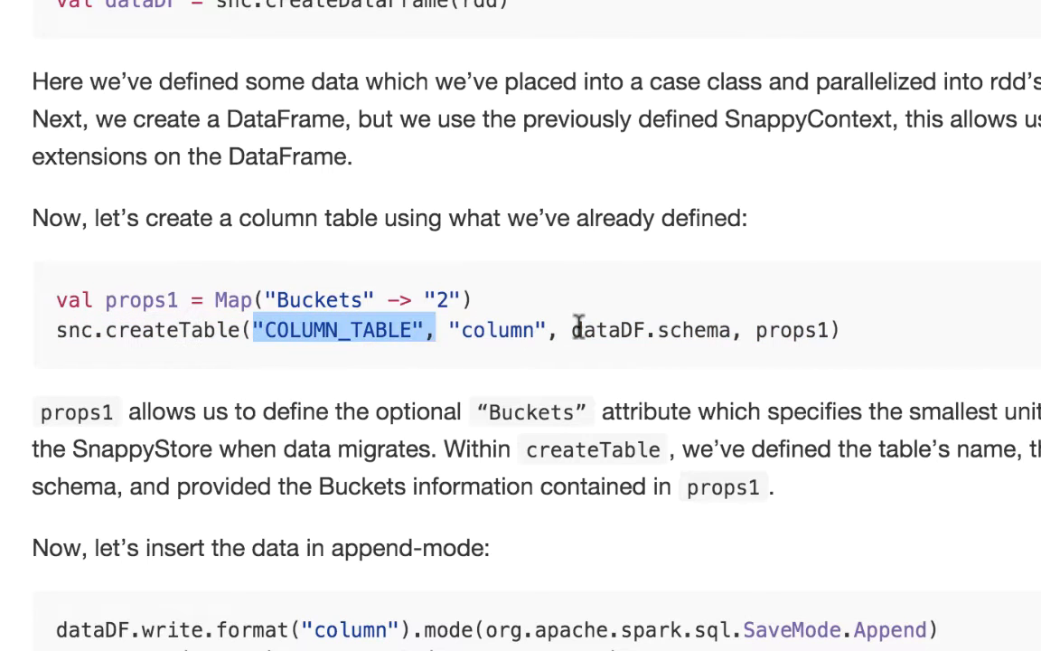
{"action": "left_click_drag", "start_coordinate": [572, 329], "coordinate": [732, 329]}
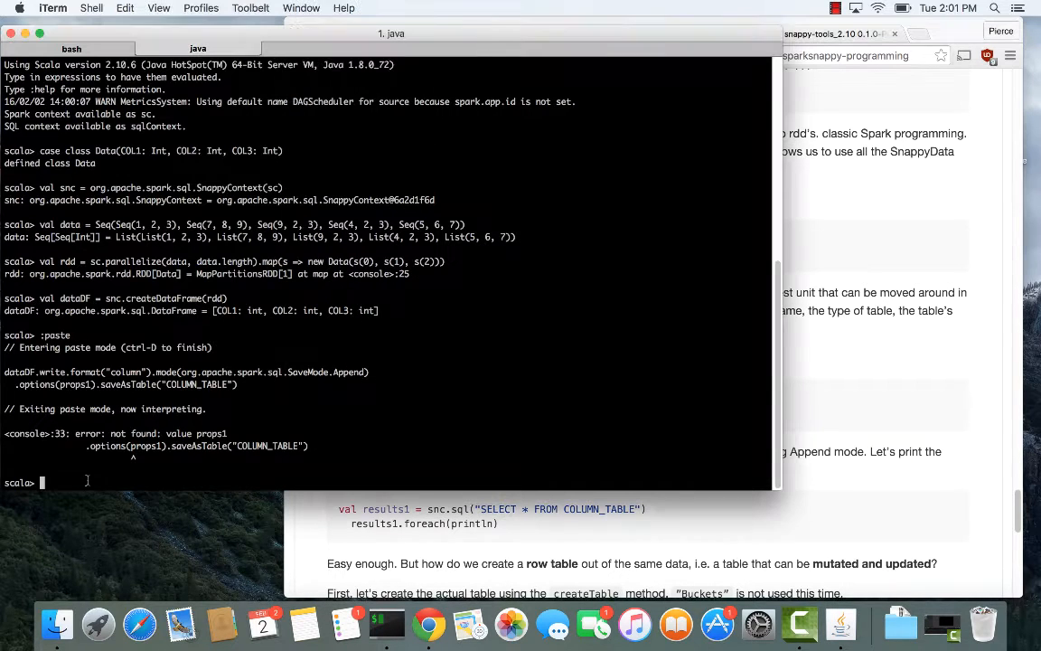
Step: Define val props1 = Map("Buckets" -> "2"), append data into COLUMN_TABLE and print its five rows
{"action": "type", "text": "val props1 = Map(\"Buckets\" -> \"2\")"}
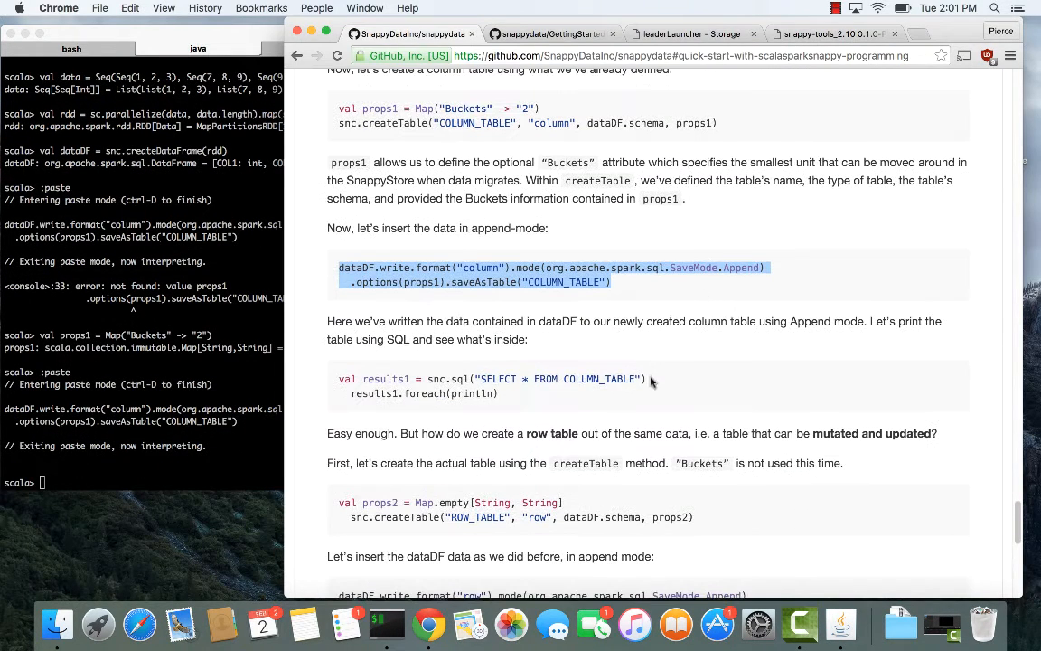
{"action": "right_click", "coordinate": [488, 380]}
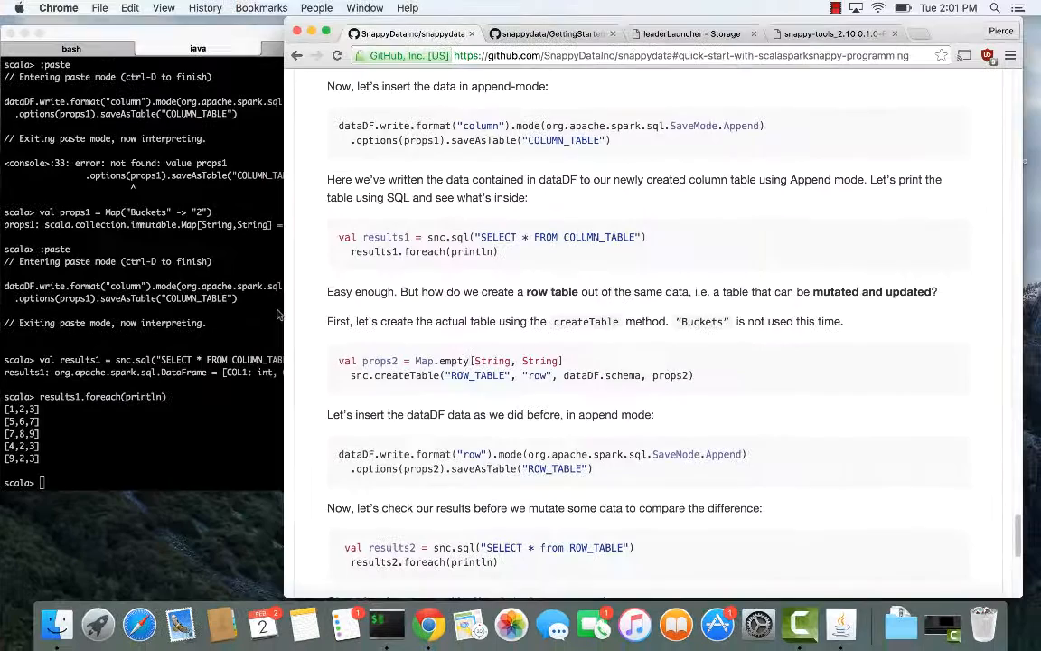
{"action": "mouse_move", "coordinate": [679, 291]}
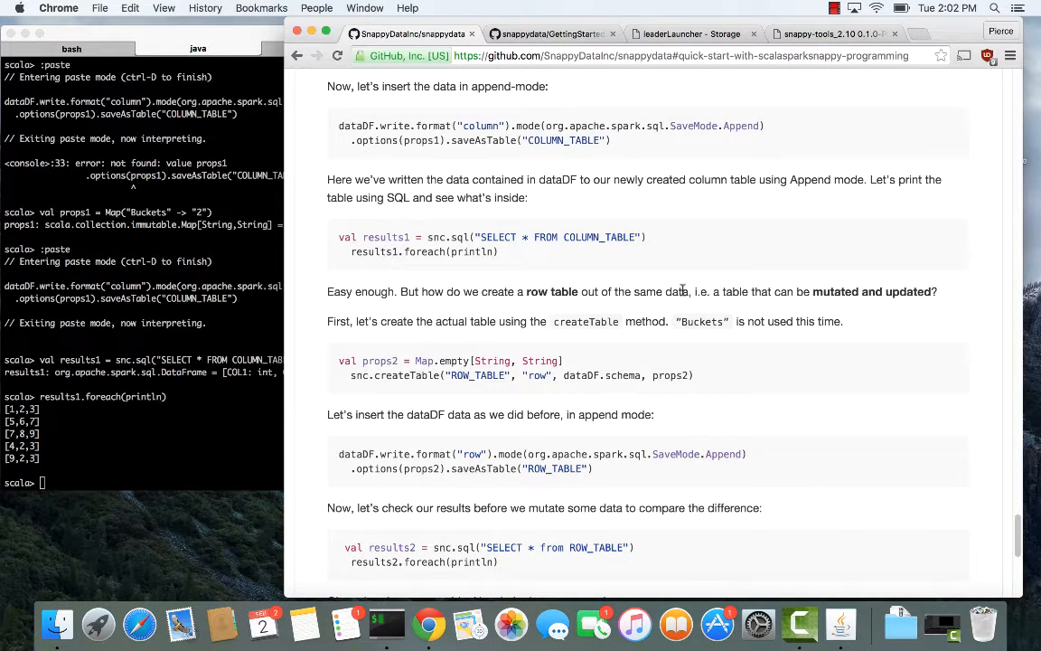
{"action": "scroll", "scroll_direction": "down", "scroll_amount": 3}
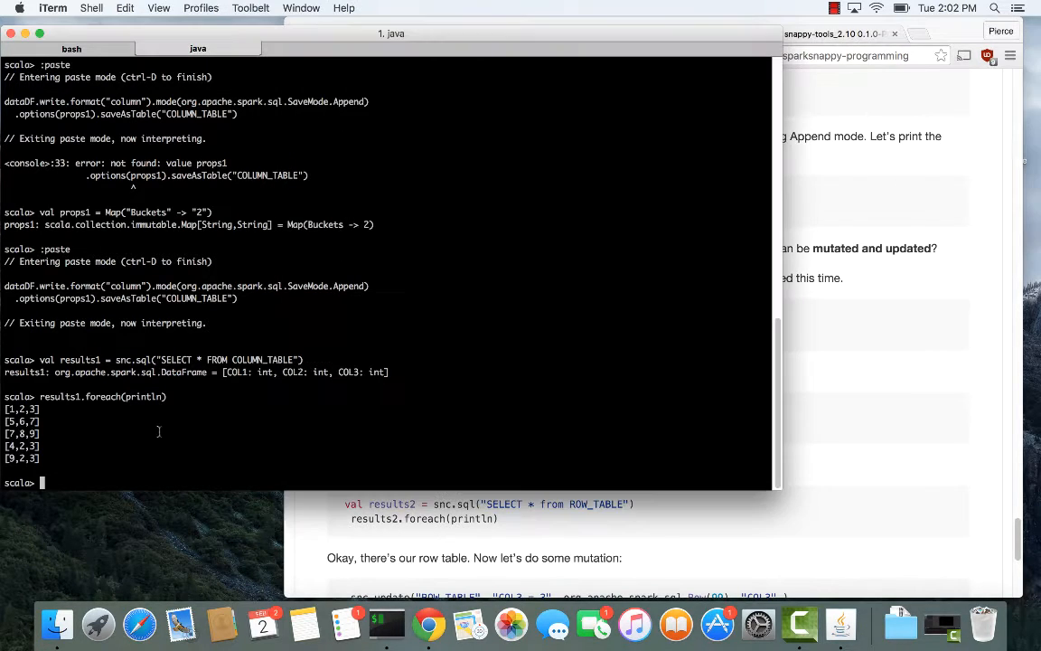
Step: Define val props2 = Map.empty[String, String] and append dataDF into ROW_TABLE via :paste and Ctrl-D
{"action": "type", "text": "val props2 = Map.empty[String, String]"}
{"action": "type", "text": "snc.createTable(\"ROW_TABLE\", \"row\", dataDF.schema, props2)"}
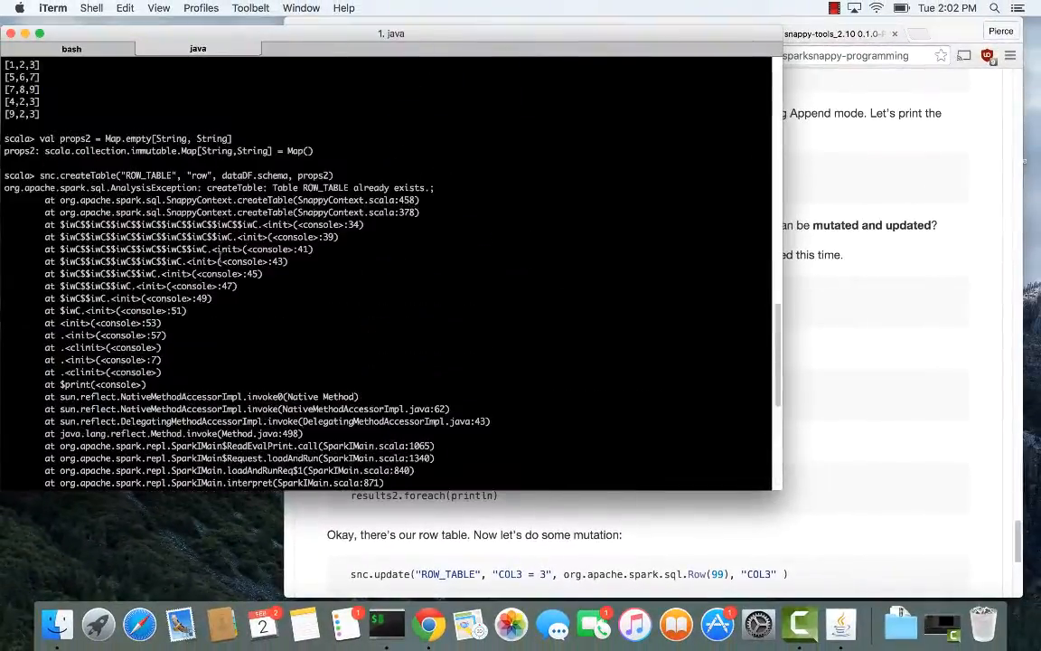
{"action": "scroll", "scroll_direction": "down", "scroll_amount": 3}
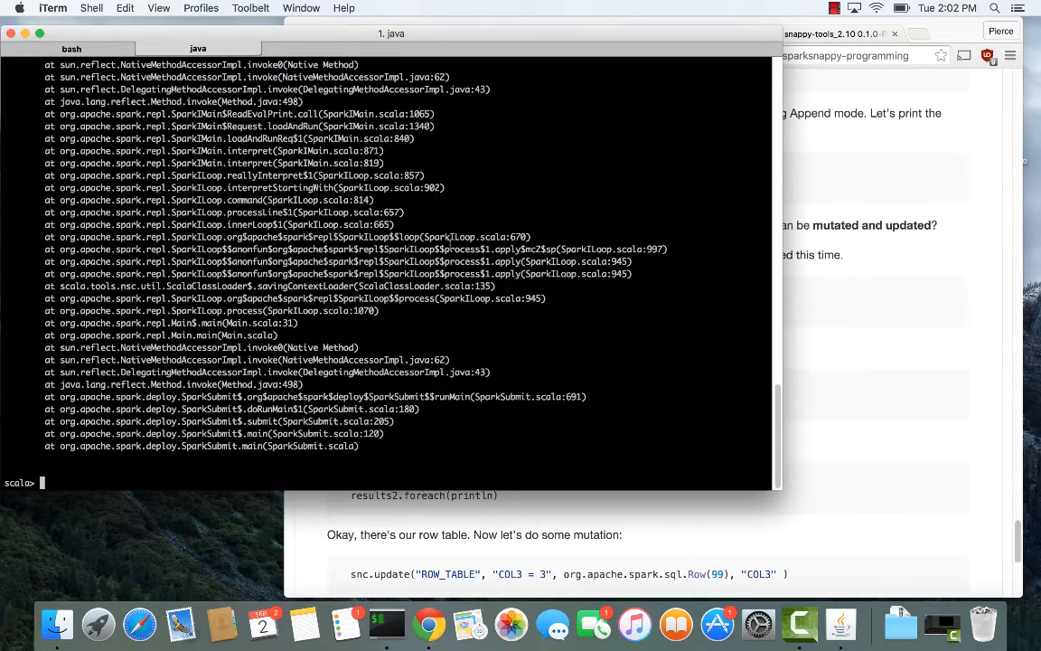
{"action": "mouse_move", "coordinate": [477, 338]}
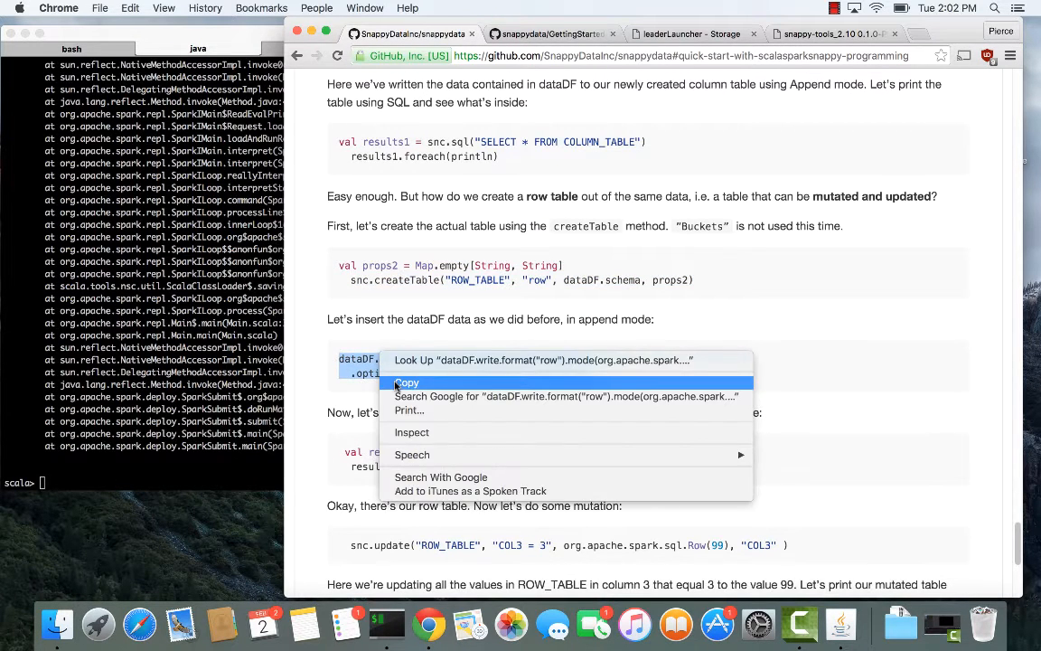
{"action": "left_click", "coordinate": [405, 383]}
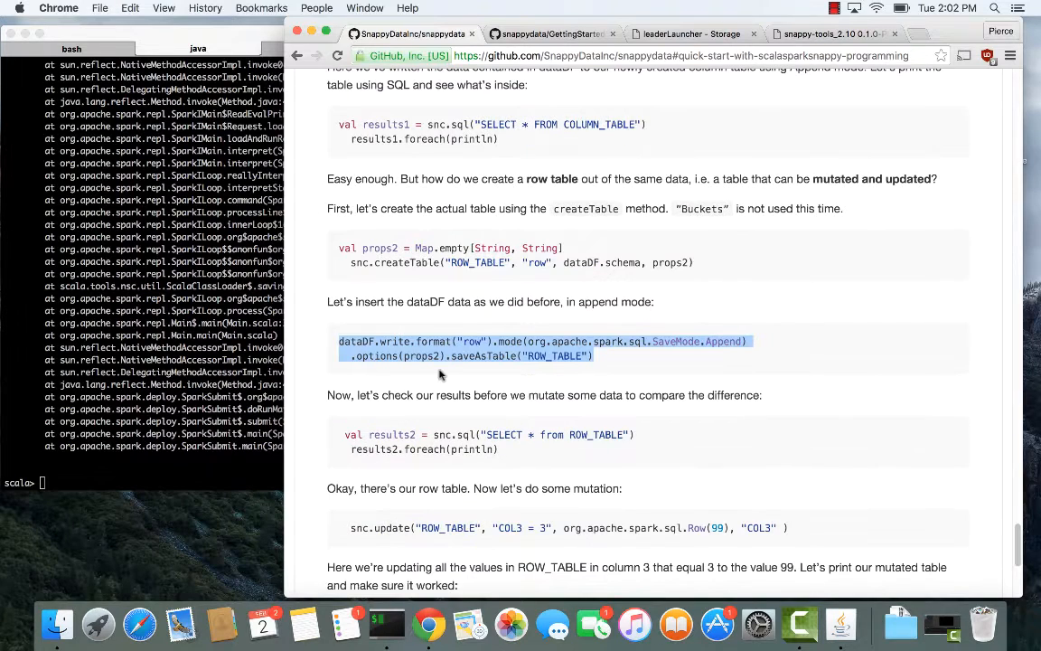
{"action": "mouse_move", "coordinate": [164, 389]}
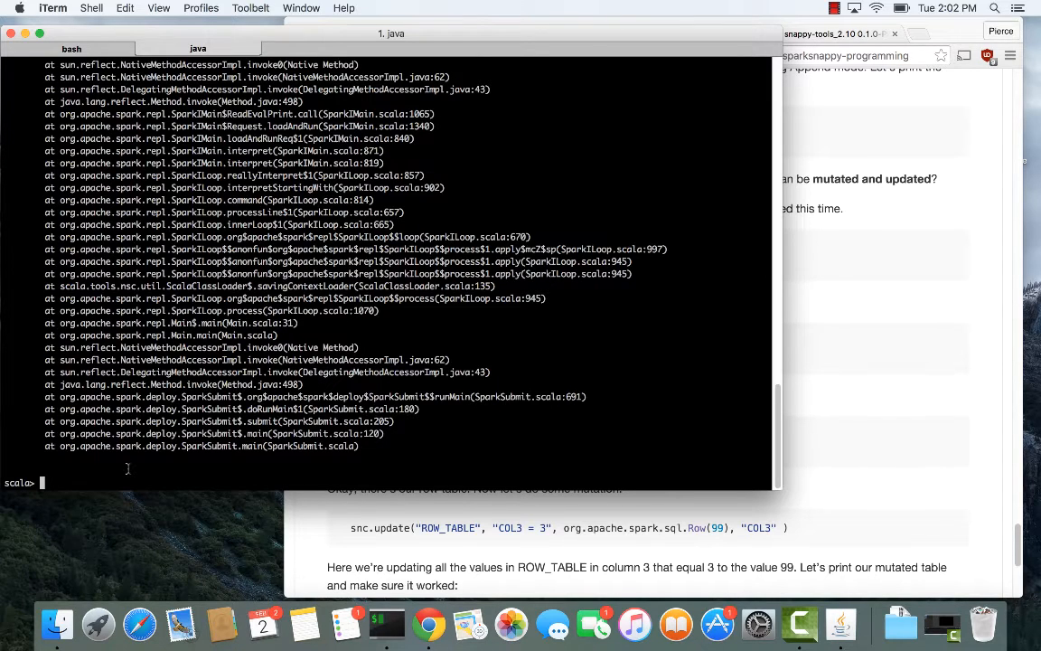
{"action": "type", "text": ":paste"}
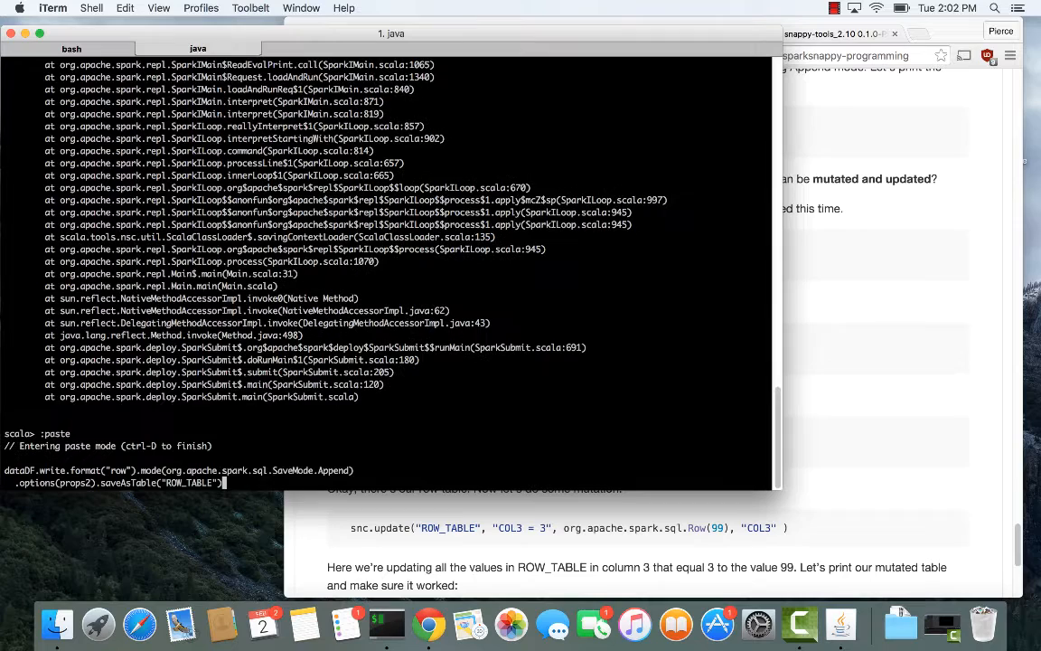
{"action": "key", "text": "Ctrl+D"}
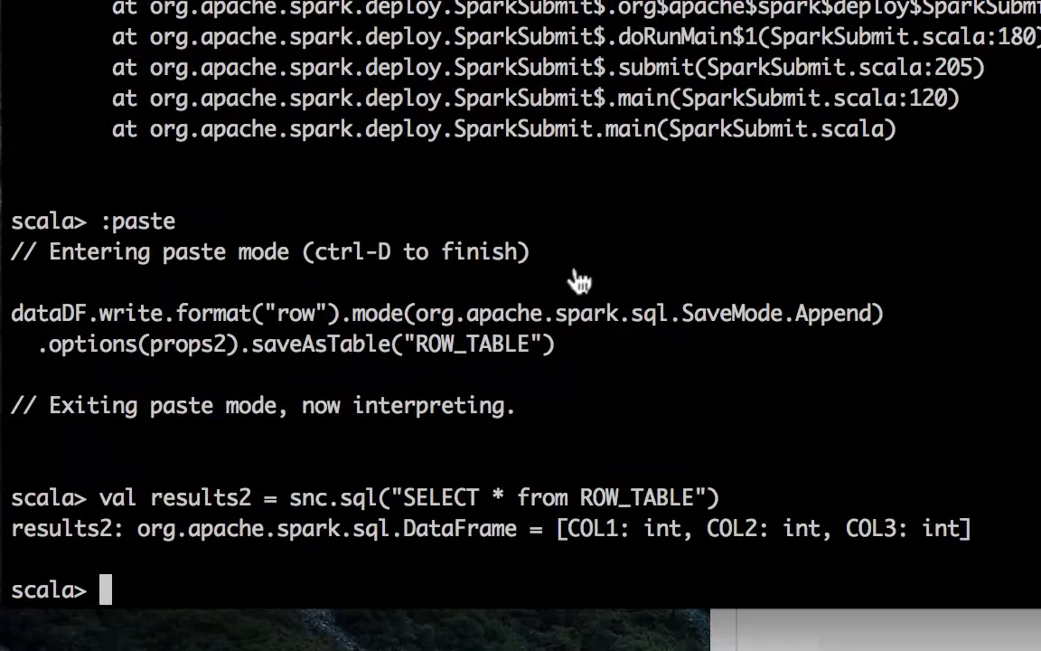
Step: Print results2, run snc.update setting COL3=3 to 99 in ROW_TABLE, and print results3
{"action": "type", "text": "results2.foreach(println)"}
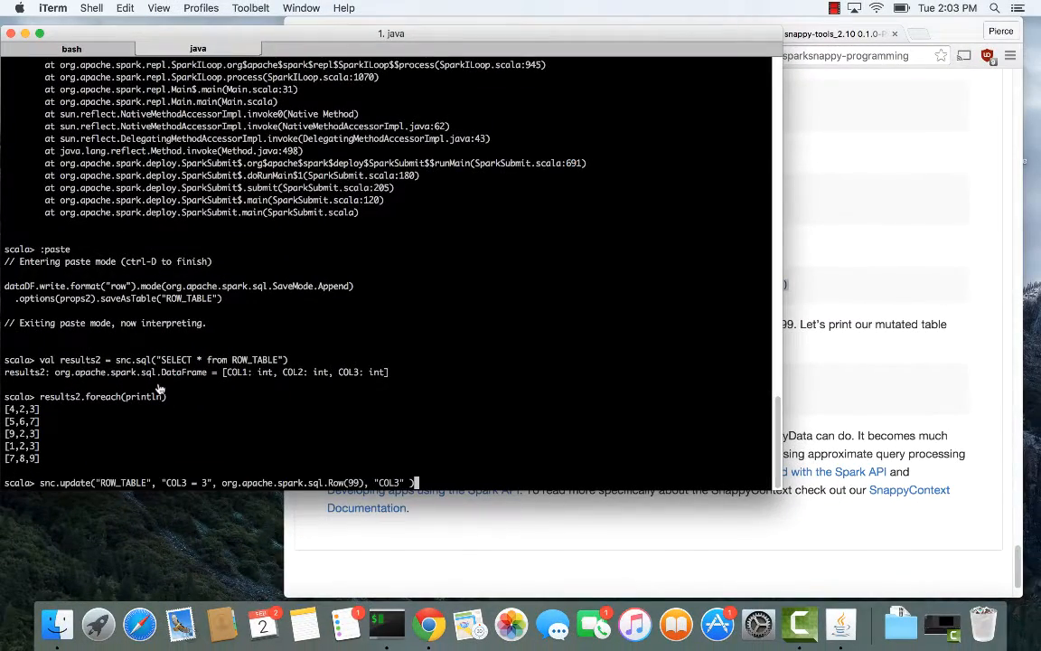
{"action": "key", "text": "Return"}
{"action": "type", "text": "results3.foreach(println)"}
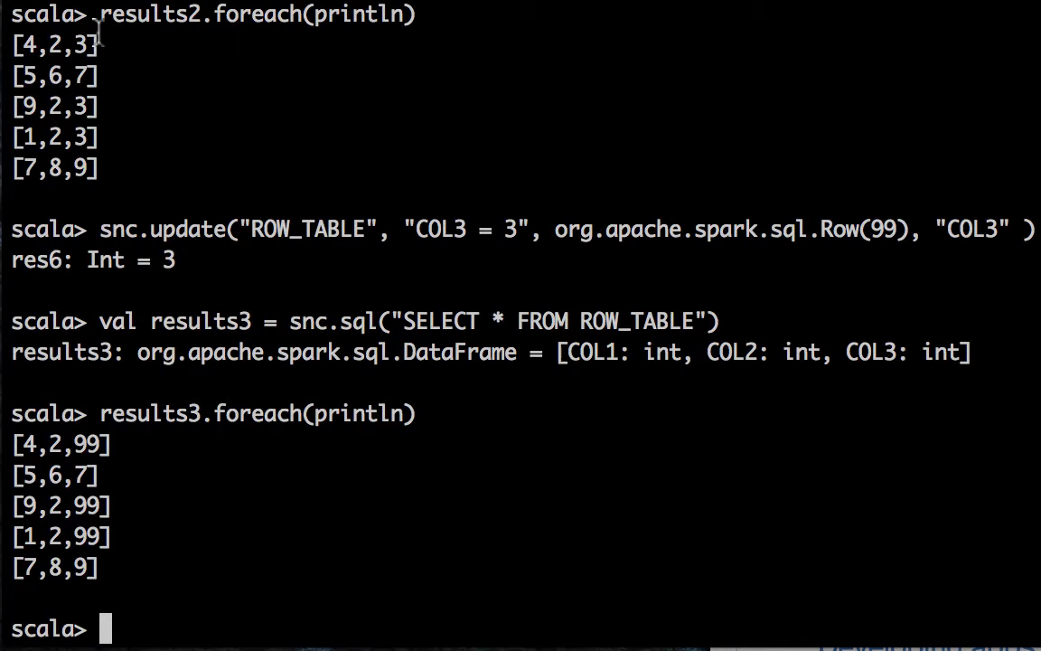
{"action": "double_click", "coordinate": [52, 123]}
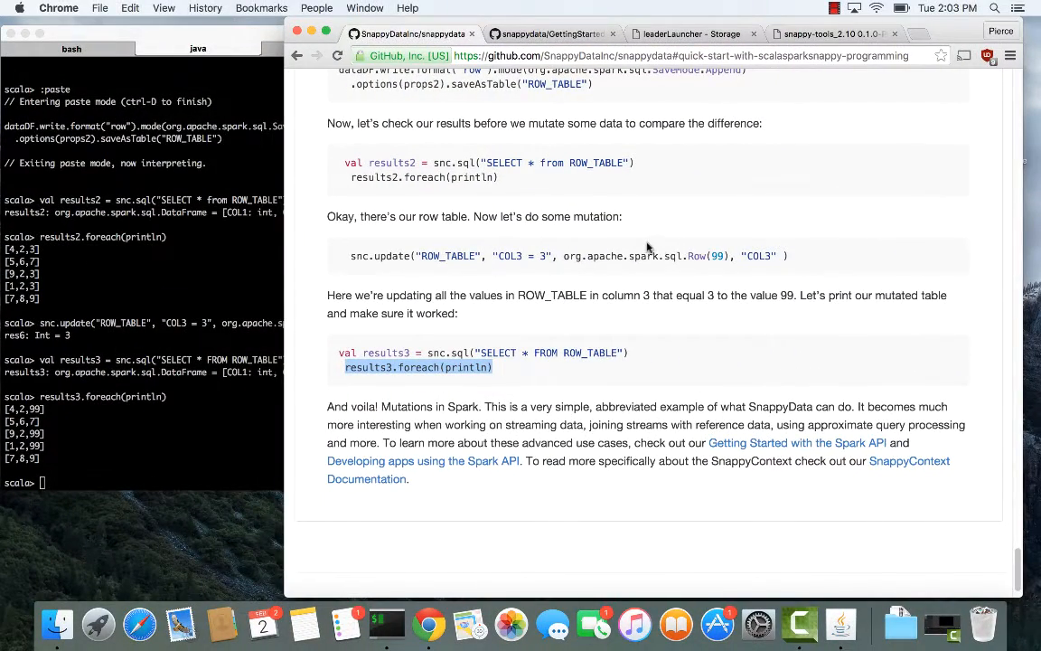
{"action": "mouse_move", "coordinate": [134, 257]}
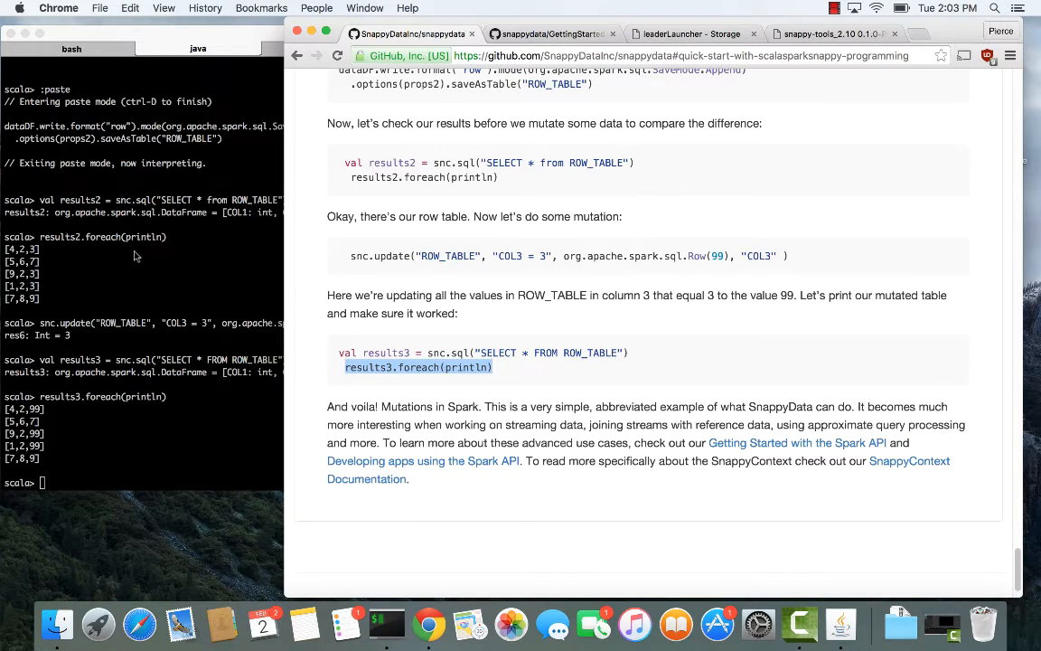
{"action": "mouse_move", "coordinate": [368, 246]}
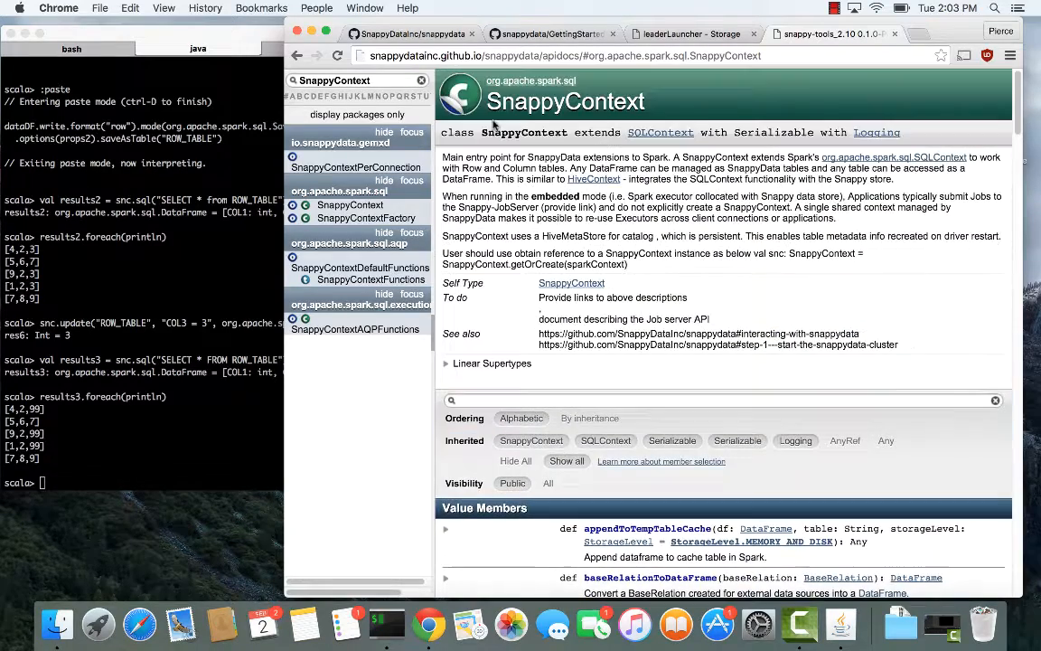
Step: Reach the SnappyData scaladocs via the Community page and search for 'Snappy'
{"action": "scroll", "scroll_direction": "down", "scroll_amount": 3}
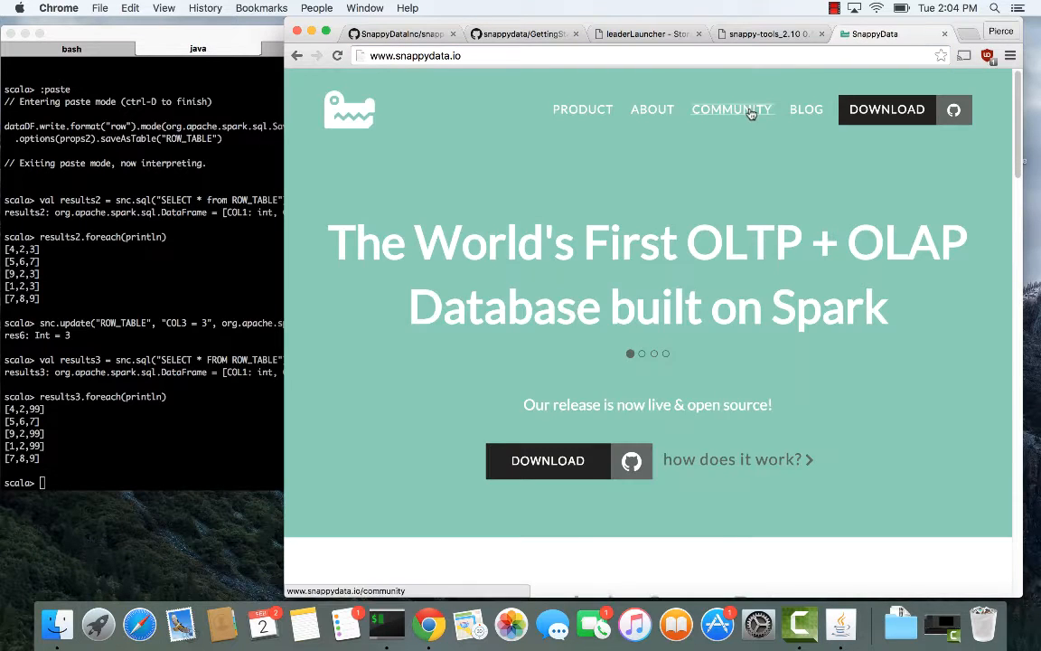
{"action": "left_click", "coordinate": [731, 110]}
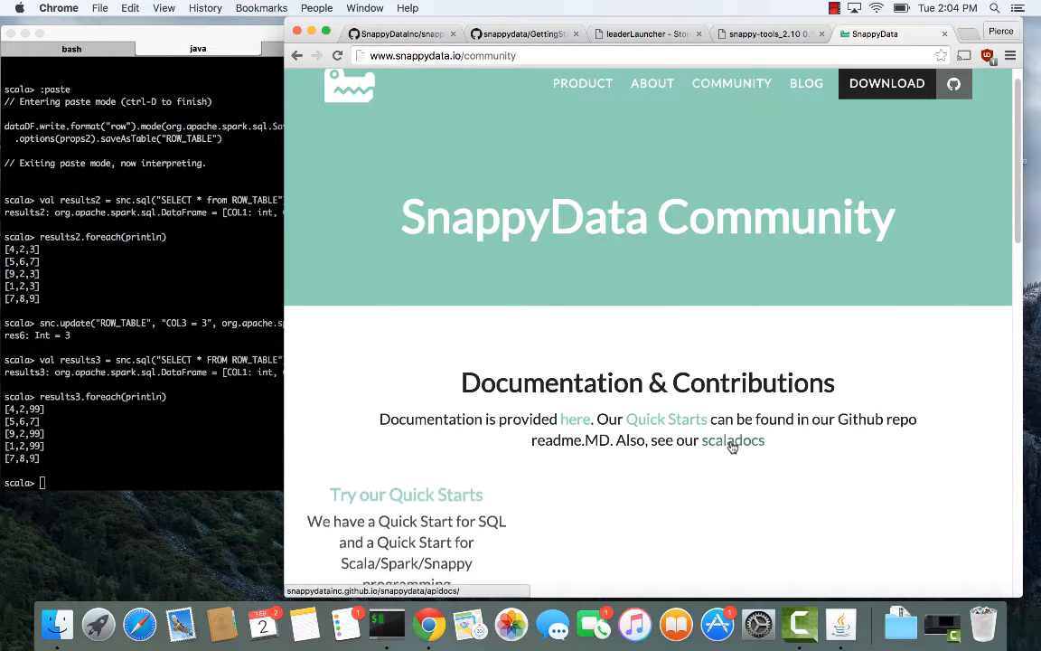
{"action": "left_click", "coordinate": [734, 441]}
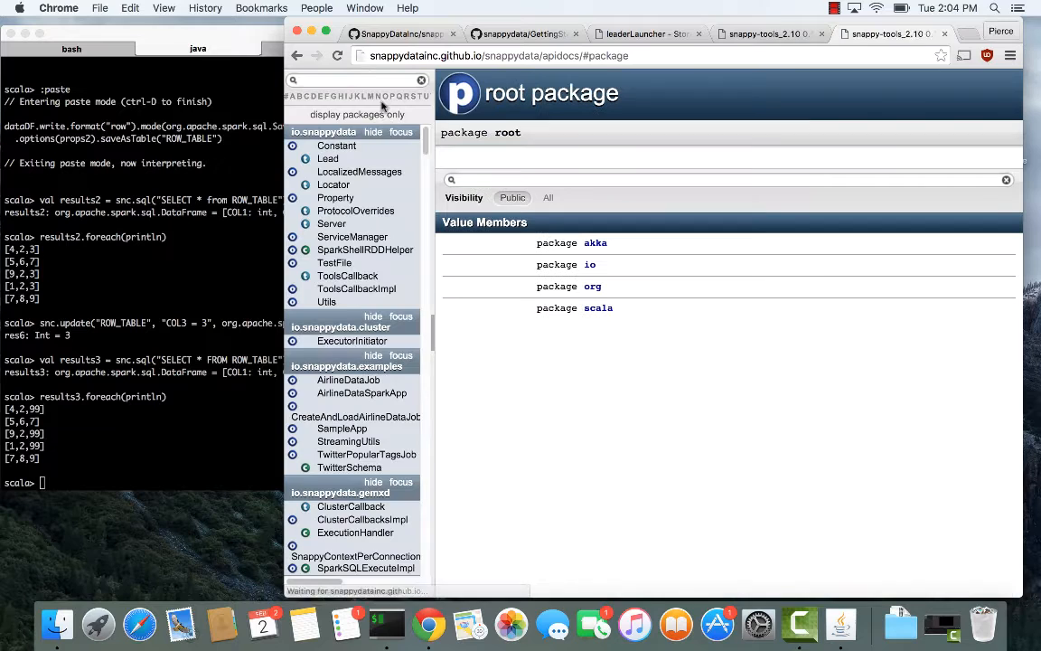
{"action": "type", "text": "SnappyCon"}
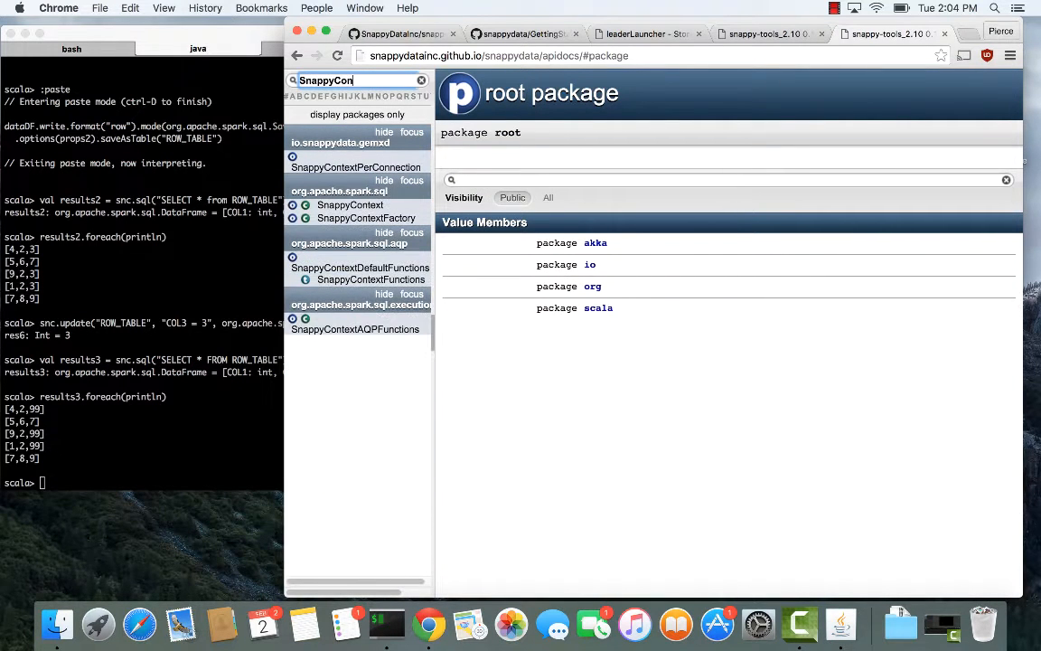
Step: View the SnappyContext class docs and its table-creation value members
{"action": "left_click", "coordinate": [351, 204]}
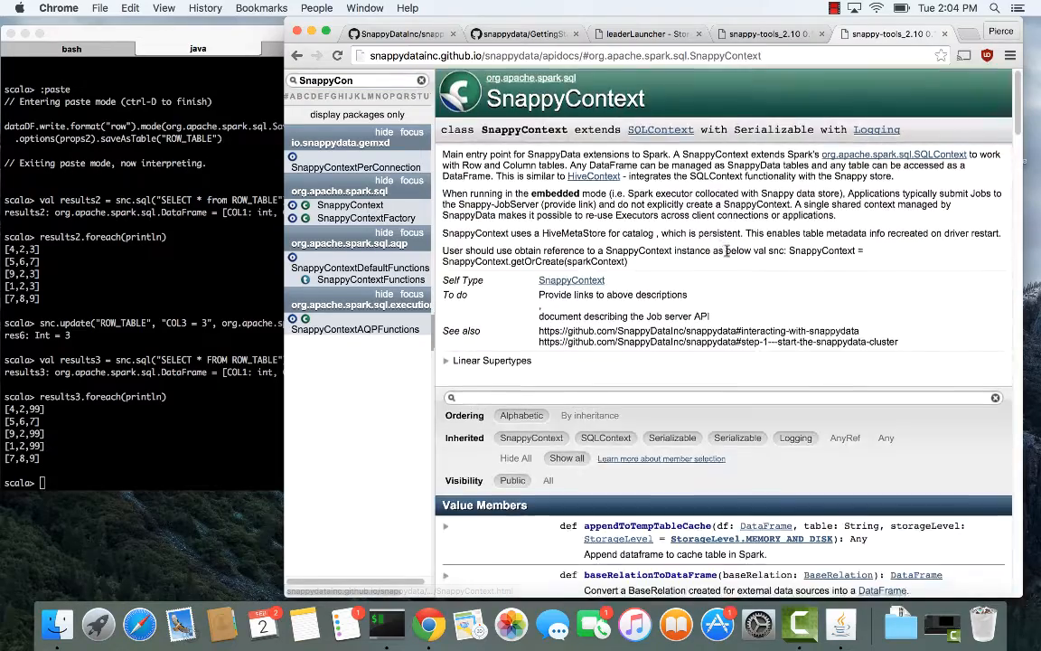
{"action": "scroll", "scroll_direction": "down", "scroll_amount": 3}
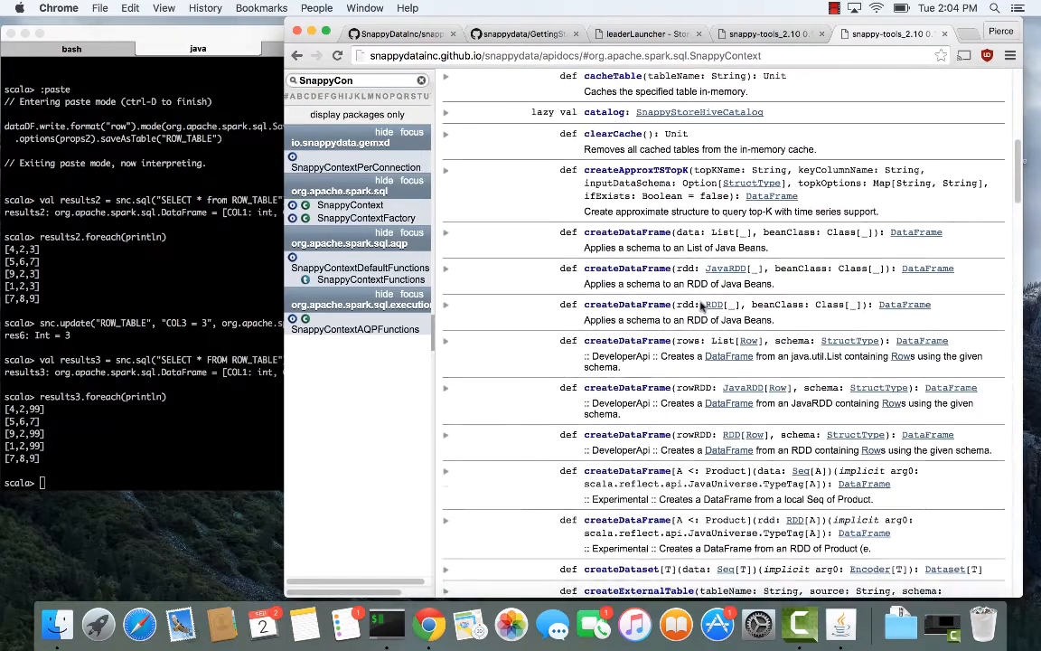
{"action": "scroll", "scroll_direction": "down", "scroll_amount": 3}
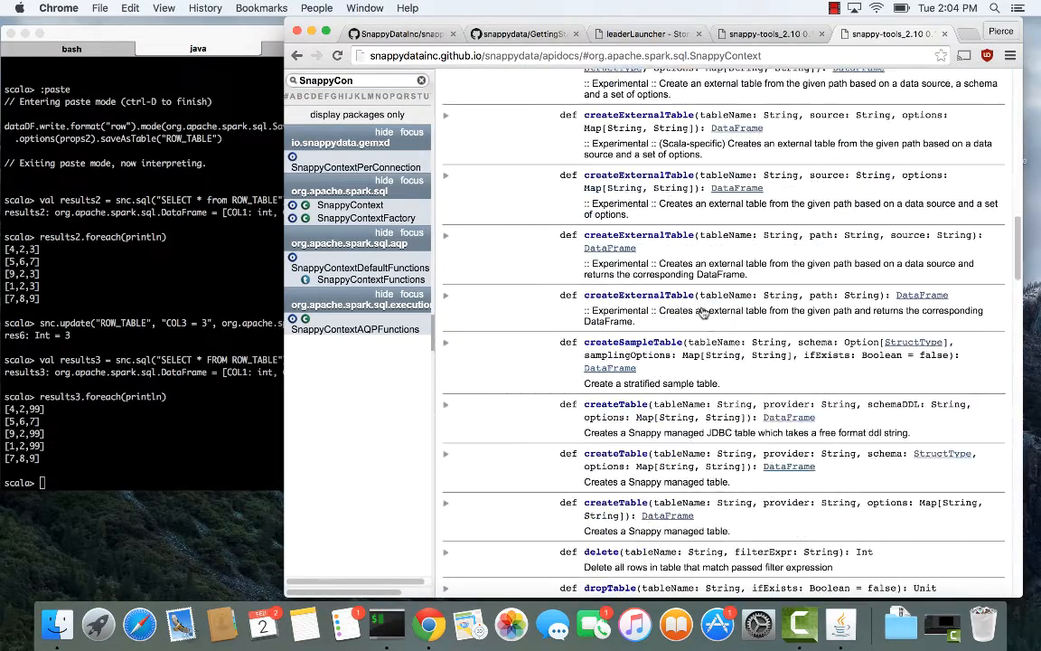
{"action": "scroll", "scroll_direction": "down", "scroll_amount": 3}
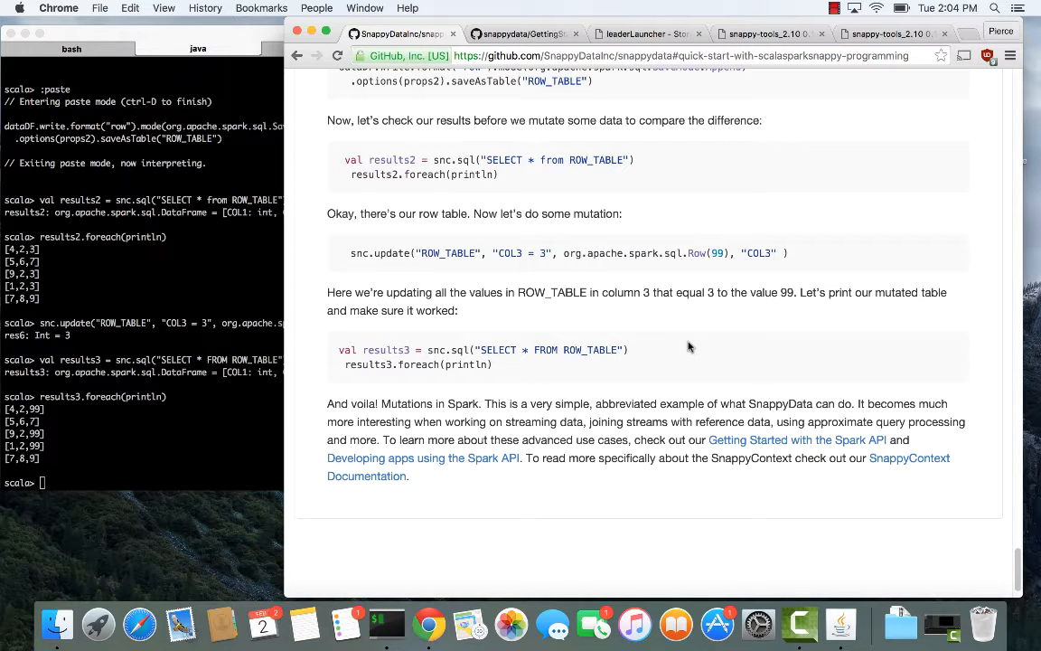
{"action": "mouse_move", "coordinate": [684, 385]}
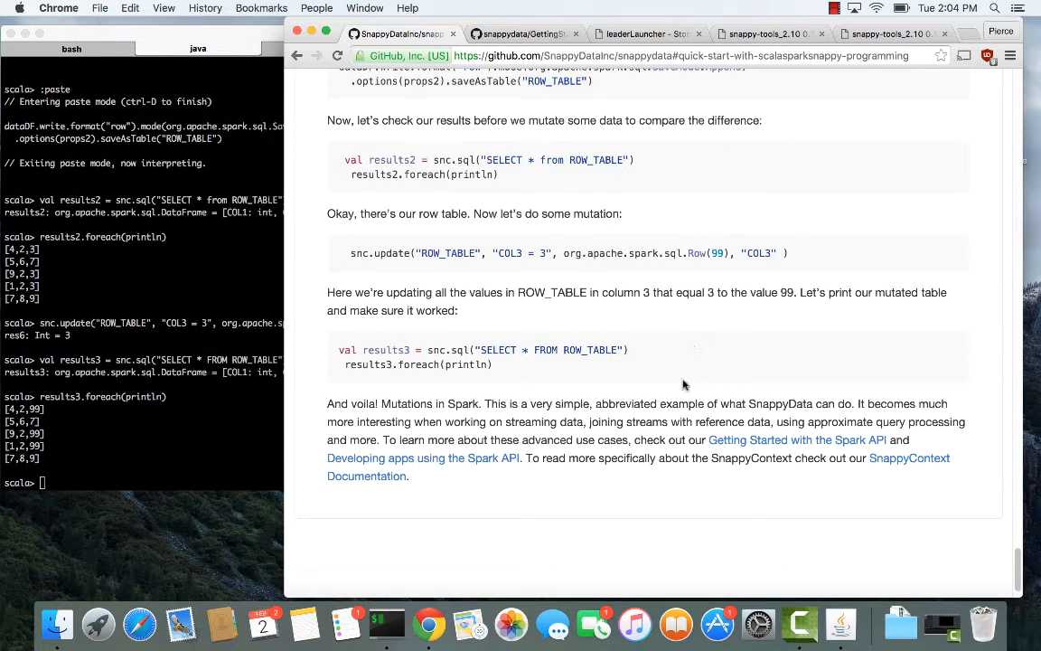
{"action": "mouse_move", "coordinate": [733, 445]}
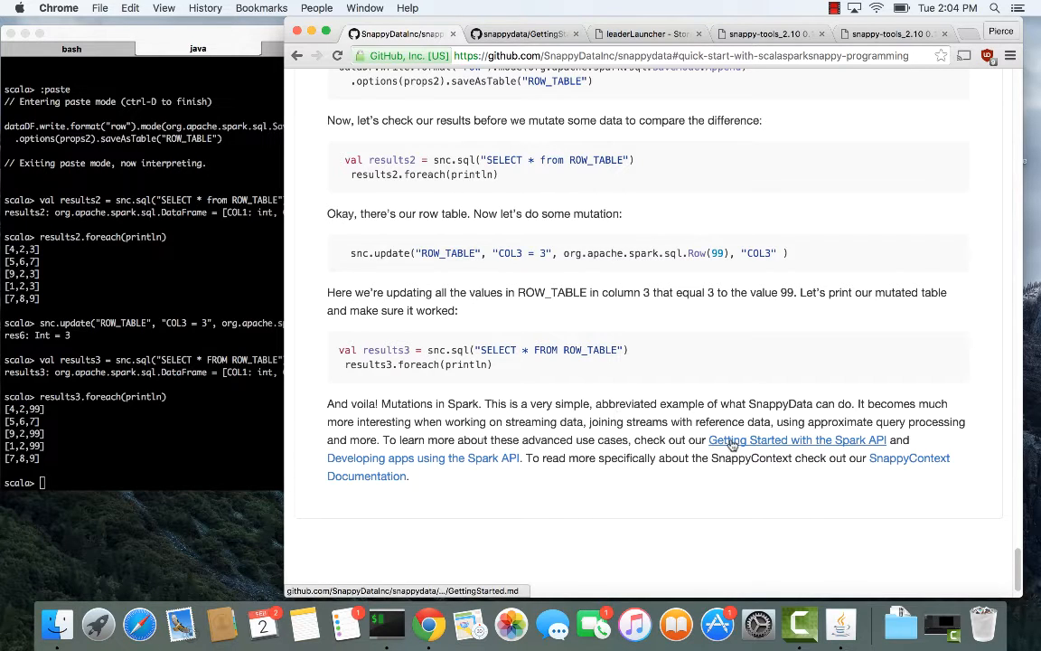
{"action": "mouse_move", "coordinate": [620, 275]}
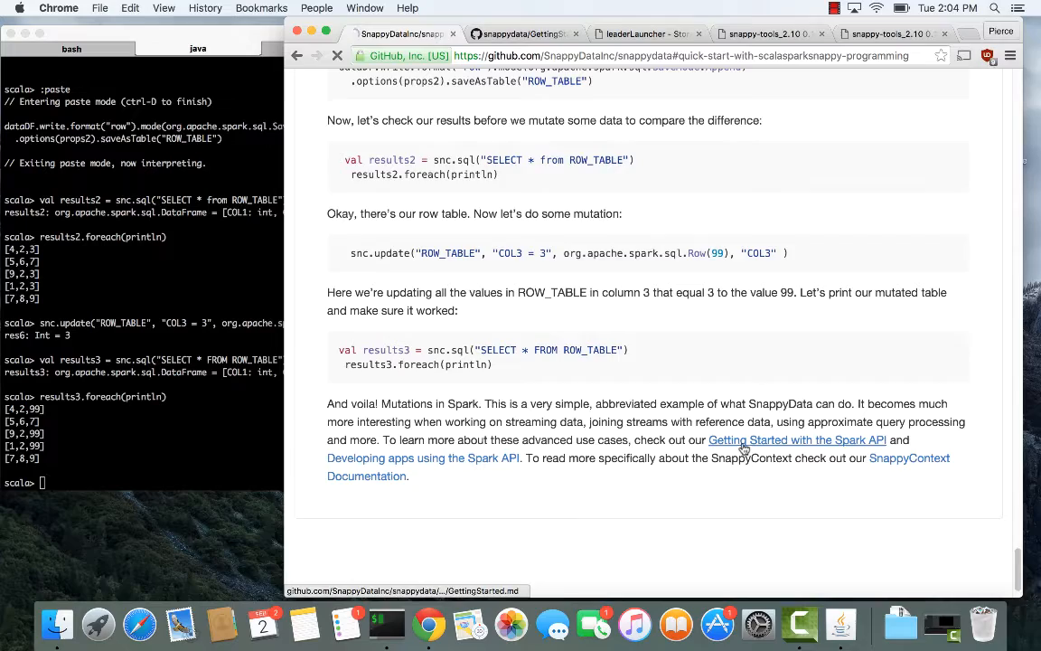
Step: Read the 'Getting Started with the Spark API' guide
{"action": "left_click", "coordinate": [795, 441]}
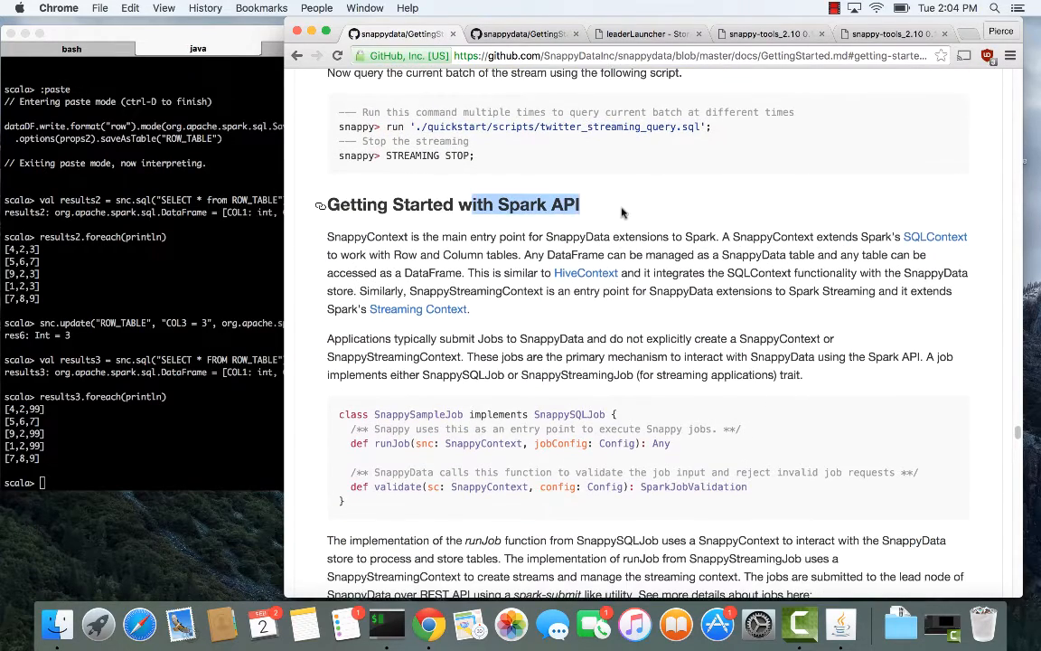
{"action": "scroll", "scroll_direction": "down", "scroll_amount": 3}
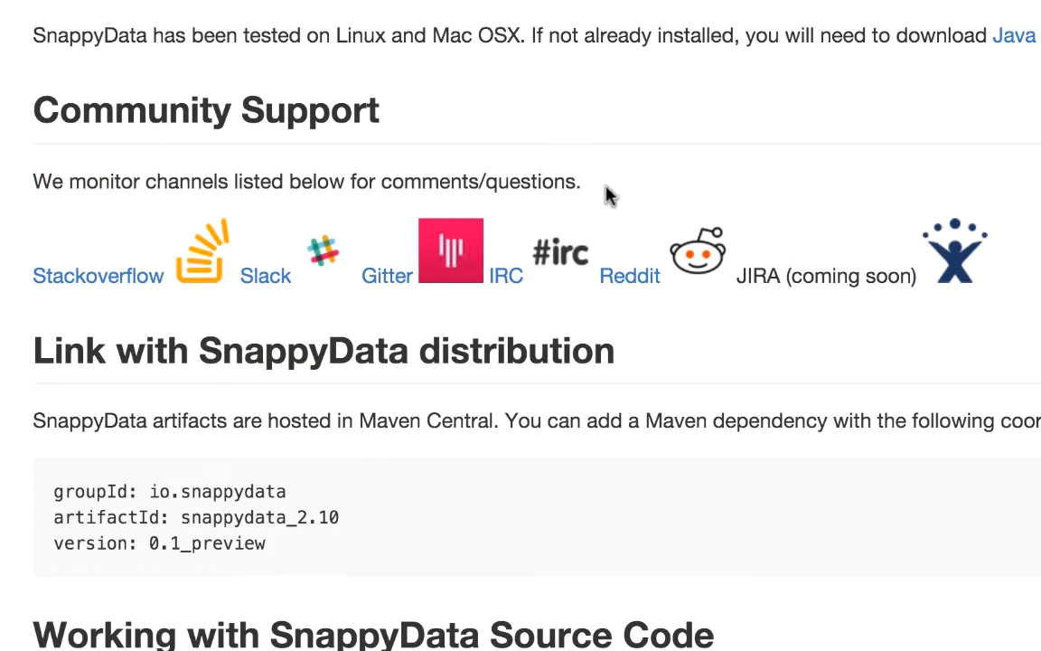
{"action": "mouse_move", "coordinate": [637, 169]}
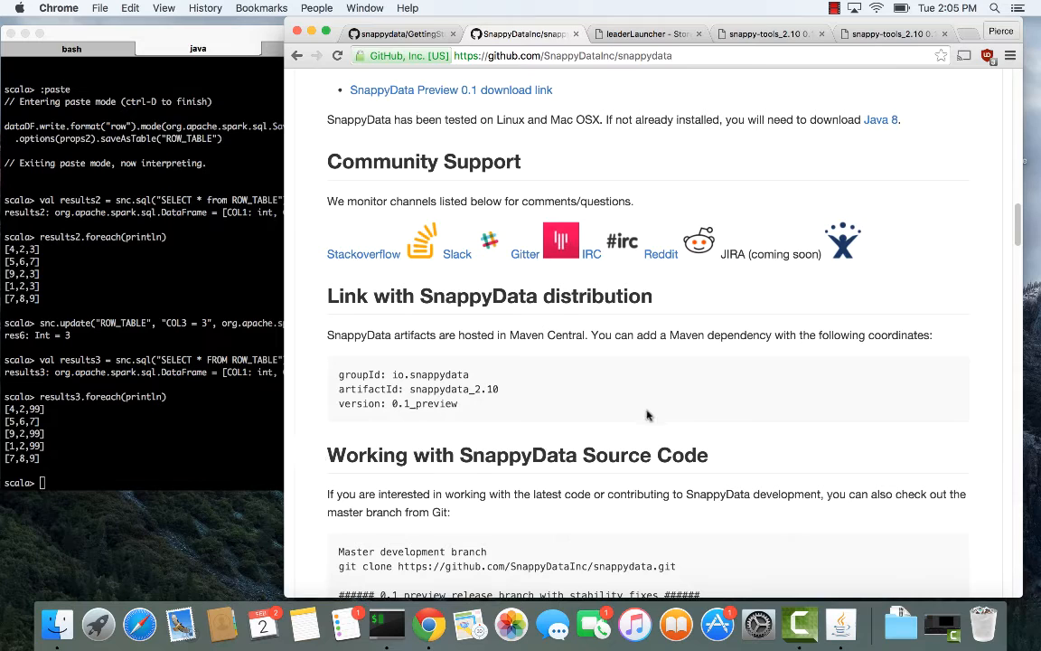
{"action": "mouse_move", "coordinate": [708, 416]}
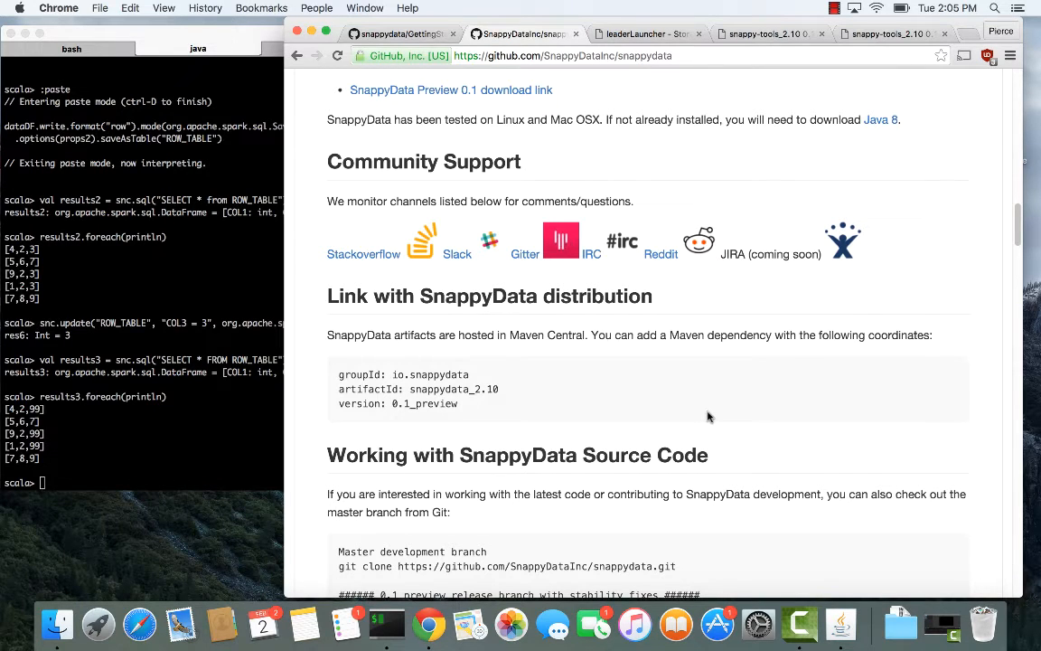
{"action": "mouse_move", "coordinate": [262, 278]}
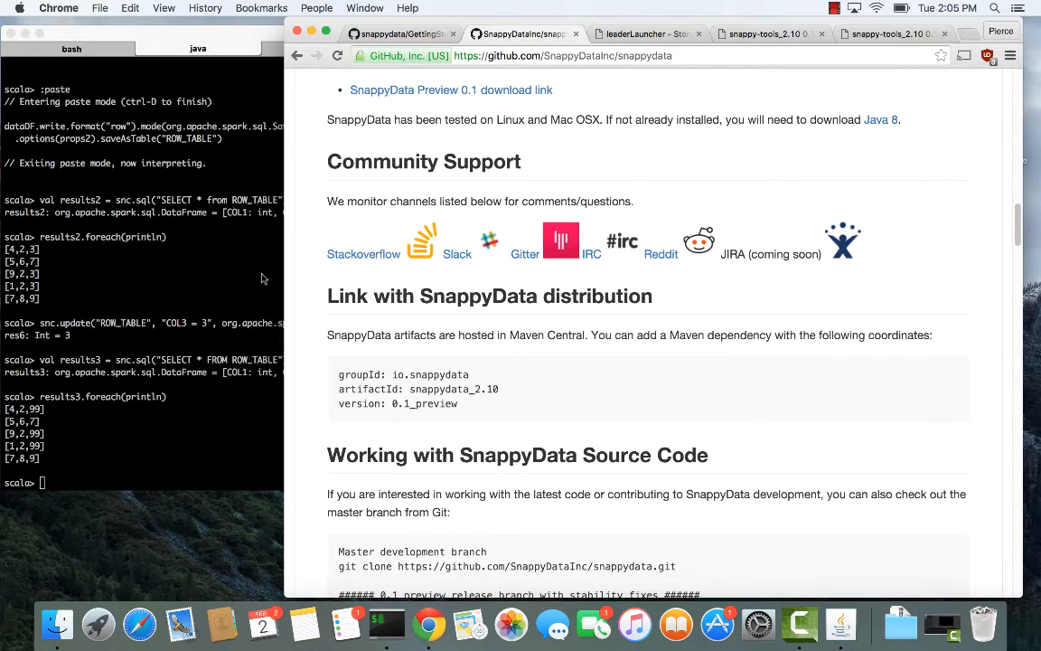